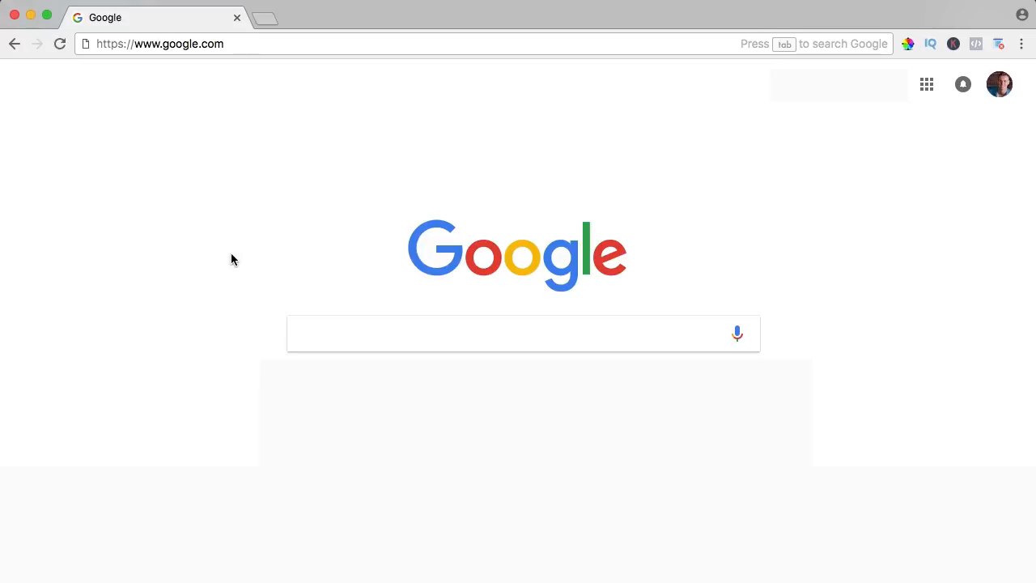
pyautogui.moveTo(227, 150)
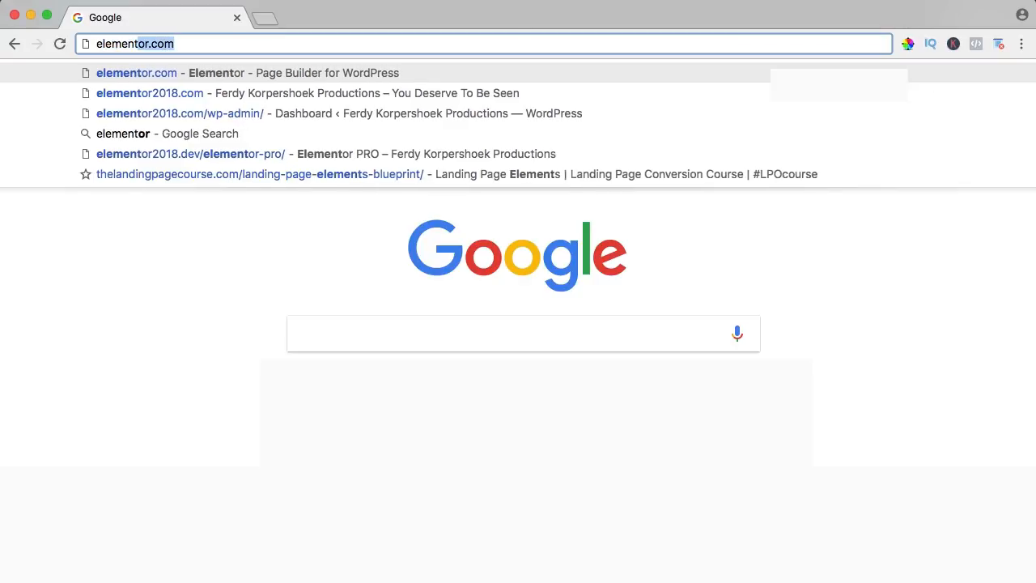
# Go to elementor2018.com and open its Elementor PRO page with blog posts and portfolio.
pyautogui.click(149, 92)
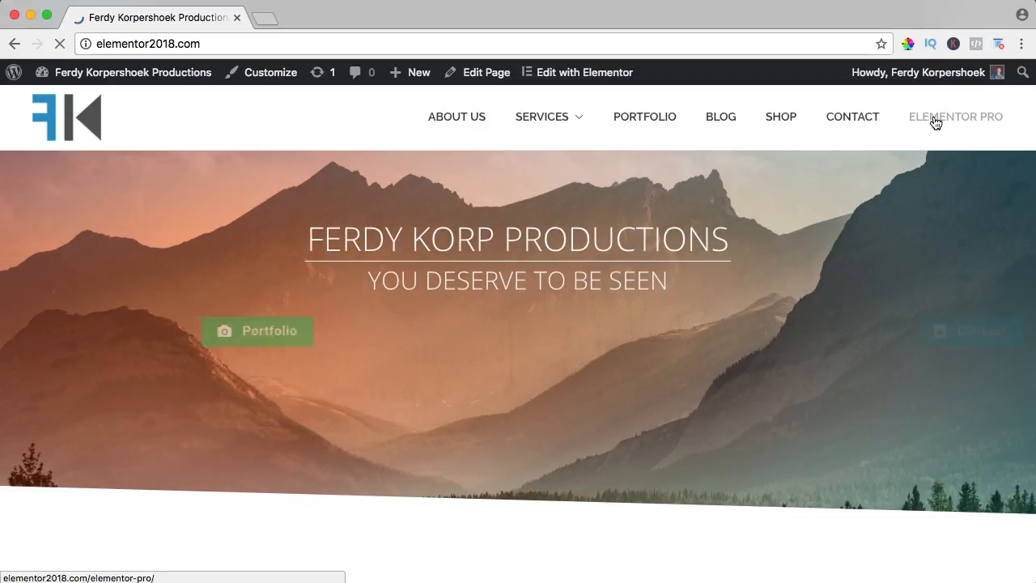
pyautogui.click(955, 117)
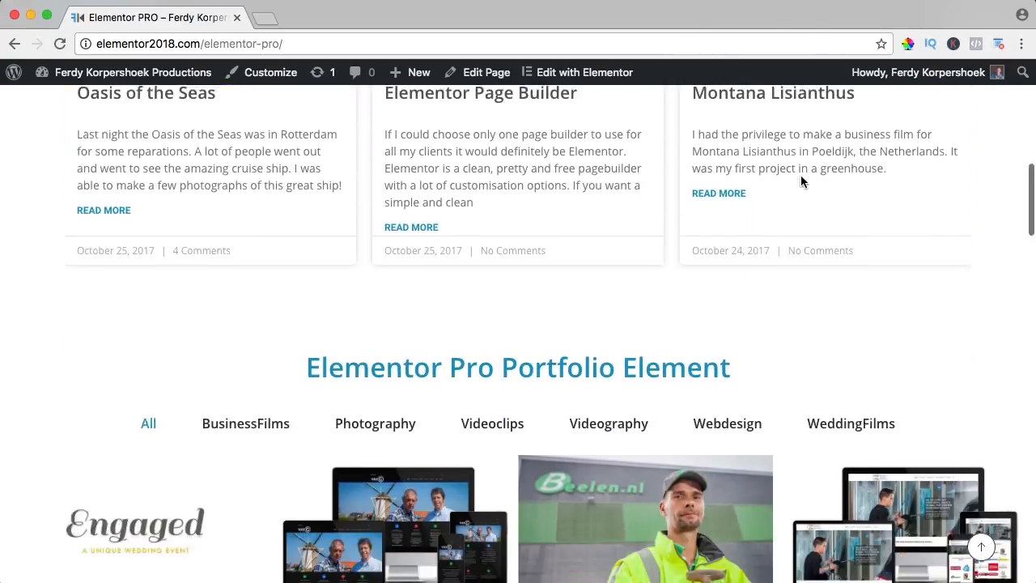
# Place a Blockquote widget below the contact form and check it on the live Elementor PRO page.
pyautogui.click(584, 72)
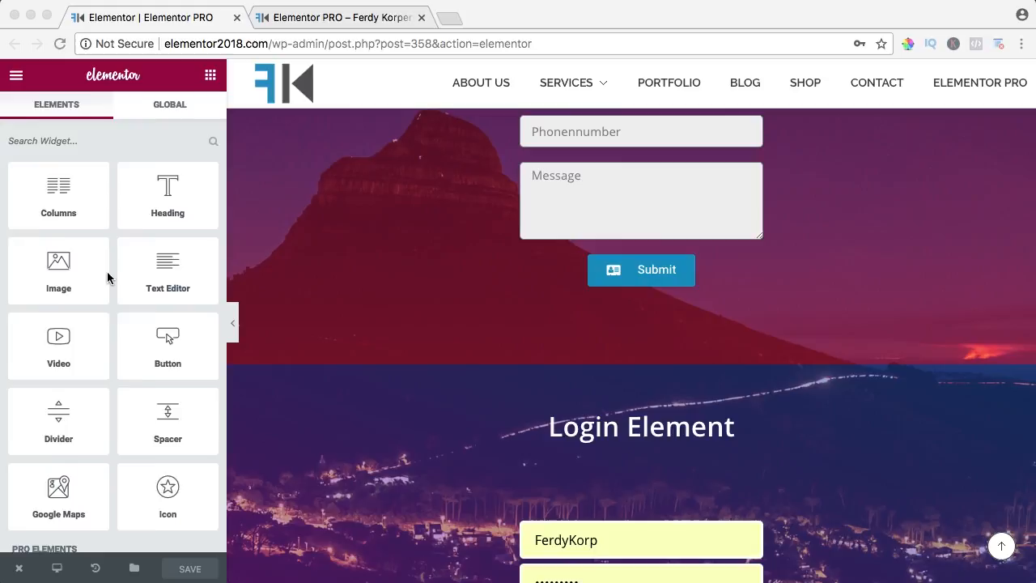
pyautogui.scroll(-3)
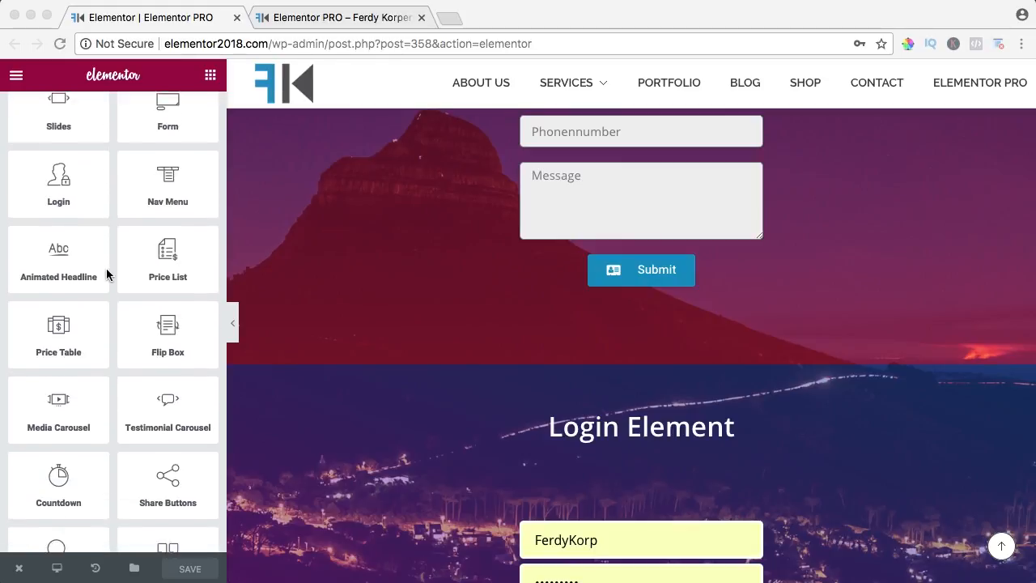
pyautogui.scroll(-3)
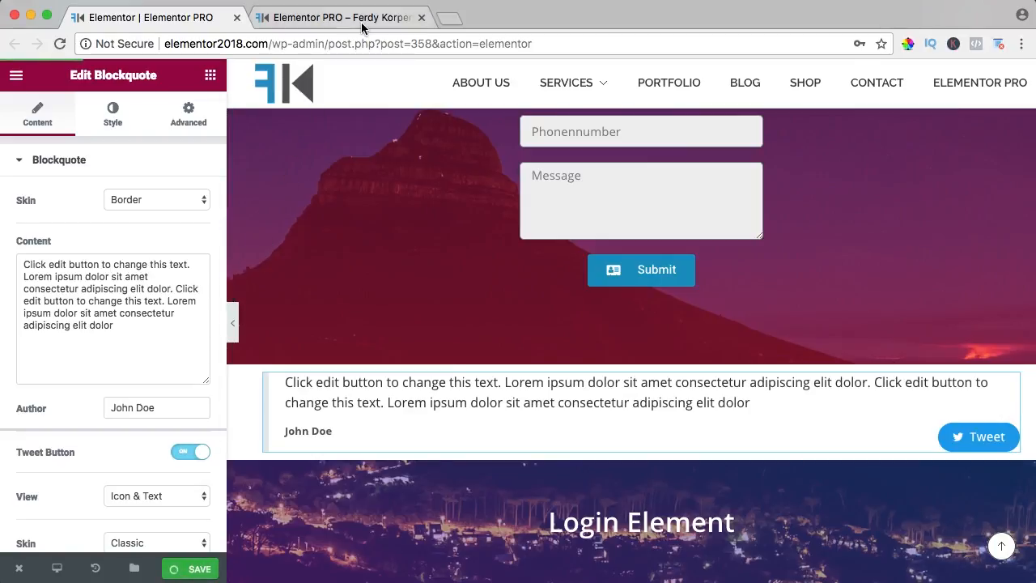
pyautogui.click(340, 16)
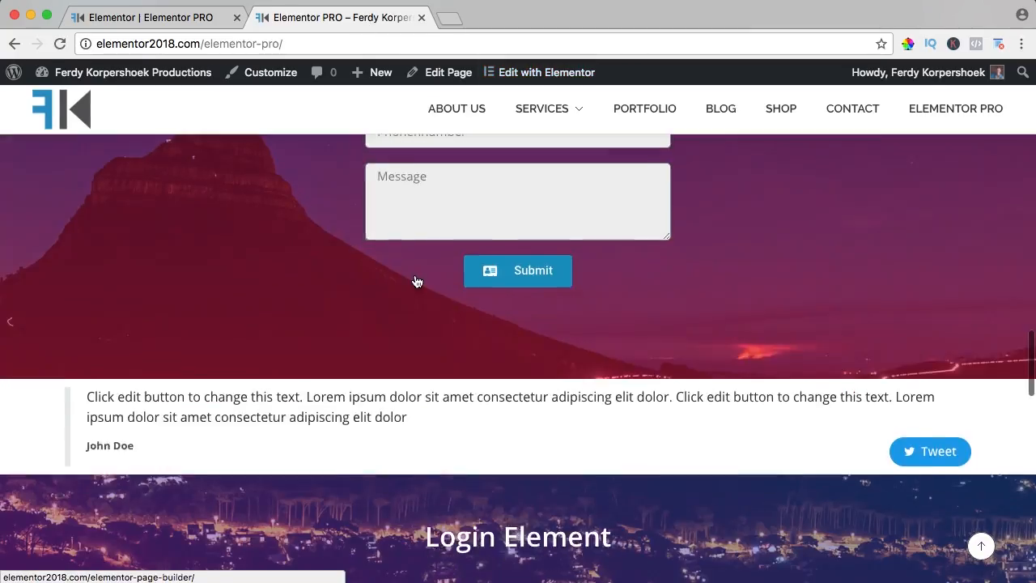
pyautogui.scroll(-3)
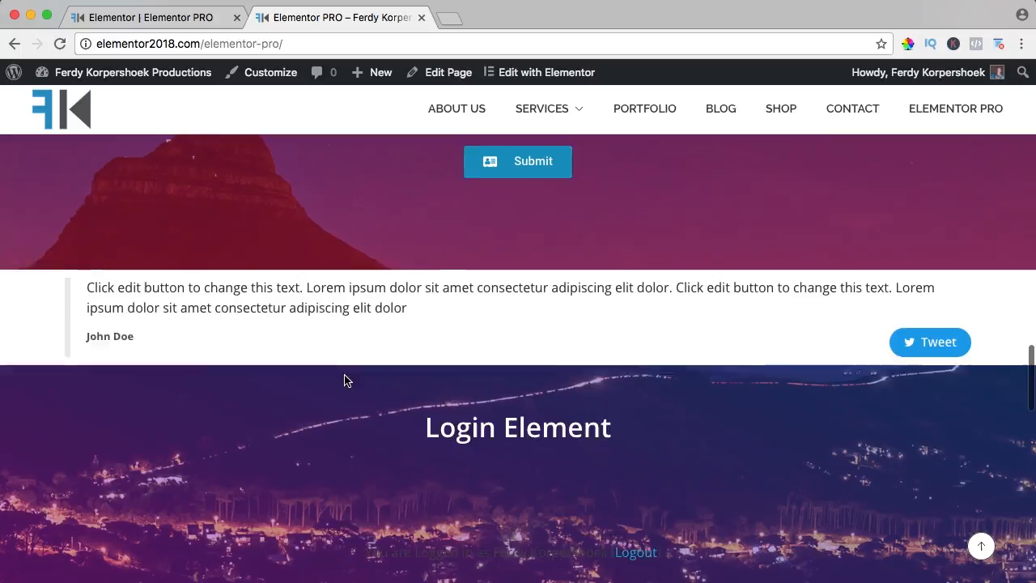
pyautogui.scroll(-3)
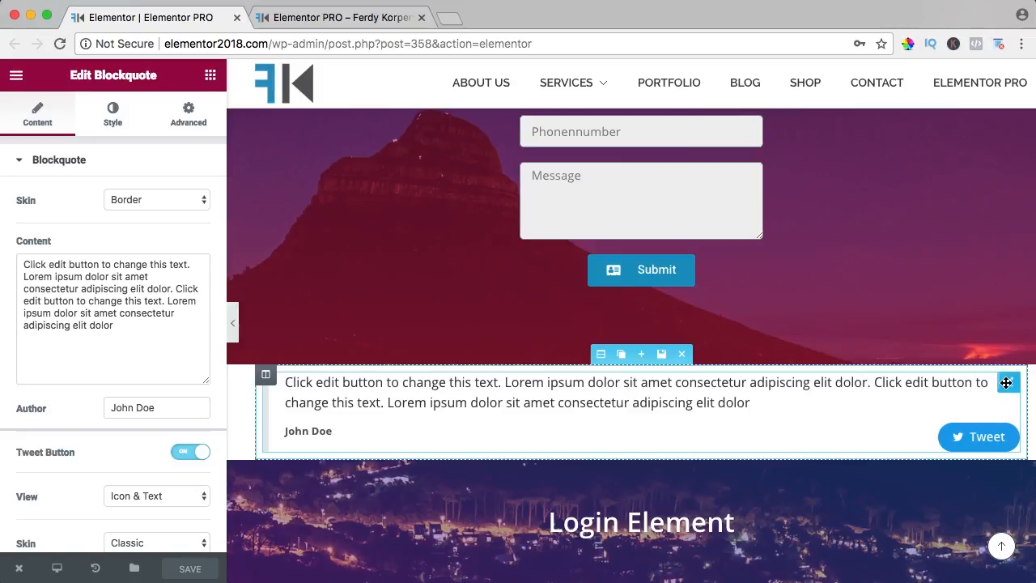
# Unlink the blockquote's margins in Advanced and set 30 top, 0 right, 30 bottom, 0 left.
pyautogui.click(188, 113)
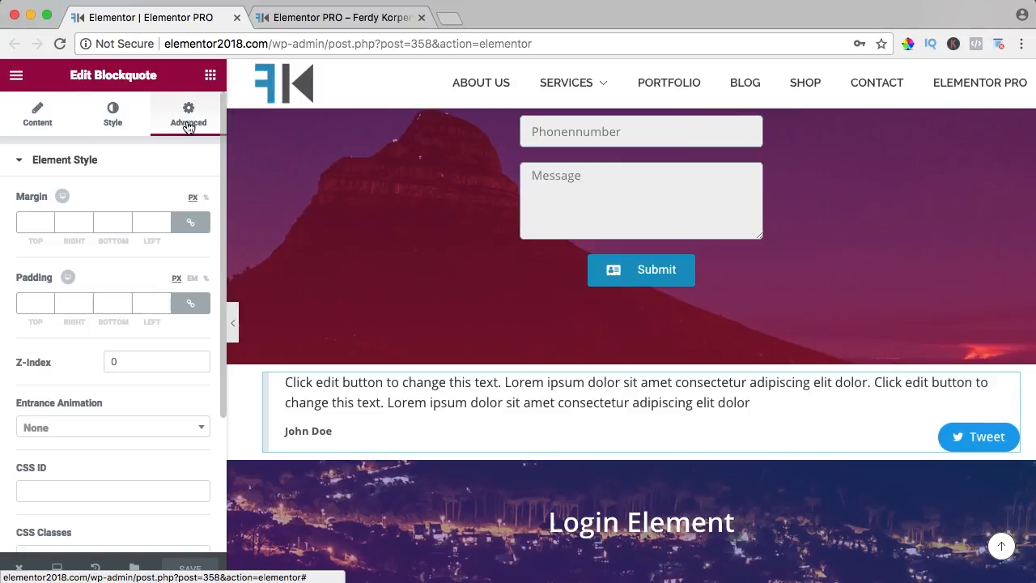
pyautogui.moveTo(191, 222)
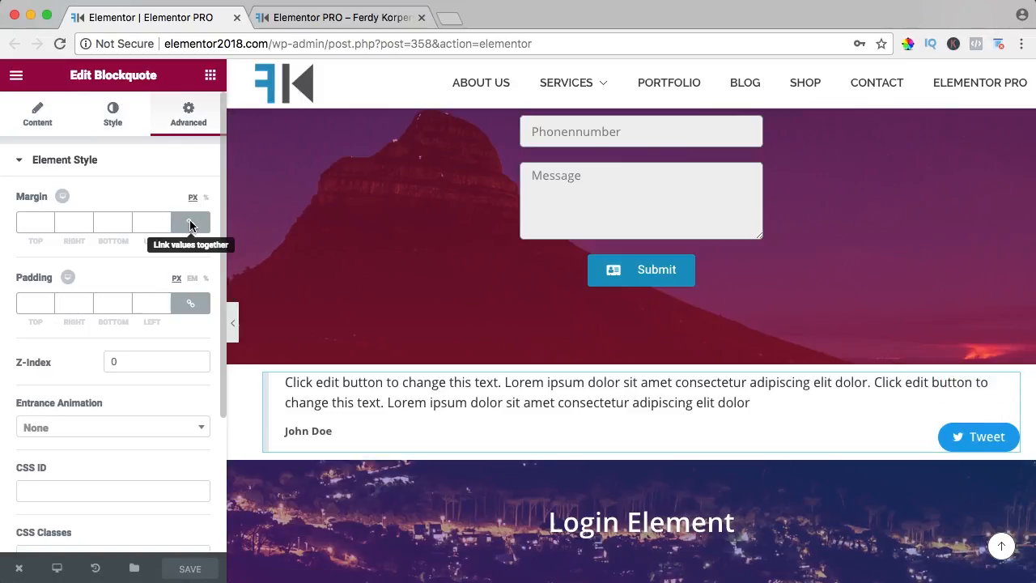
pyautogui.click(191, 222)
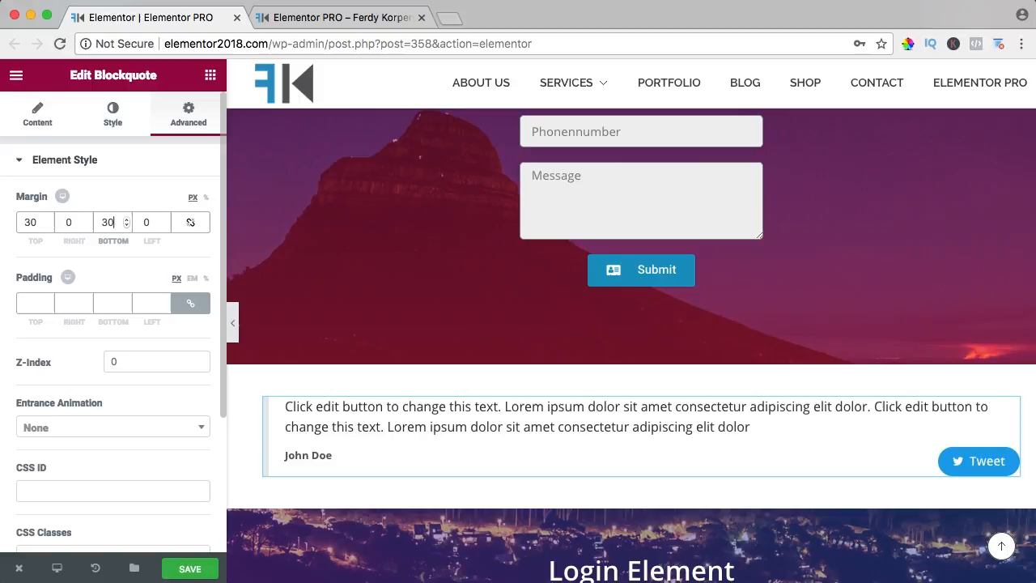
pyautogui.click(37, 113)
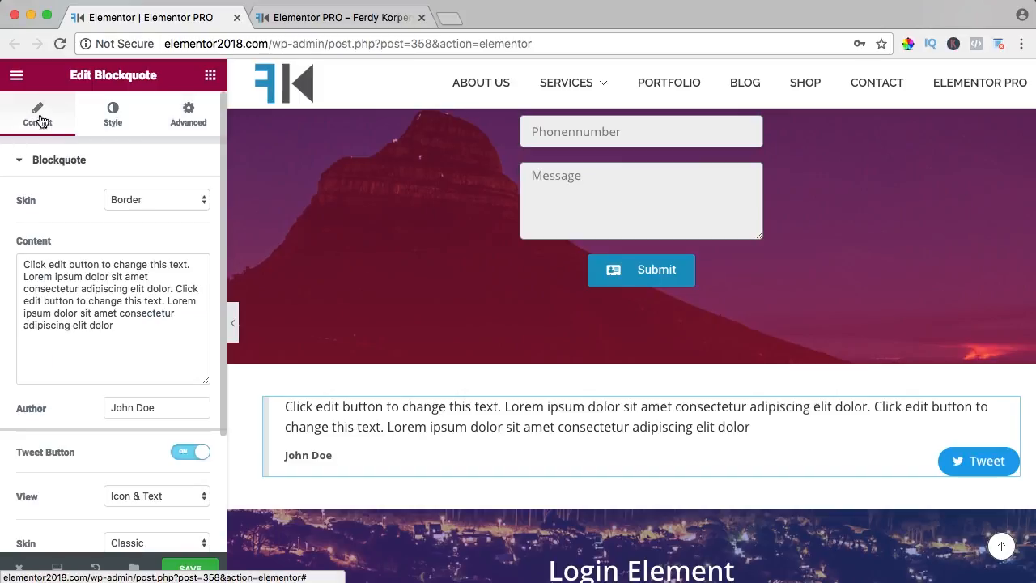
pyautogui.moveTo(36, 209)
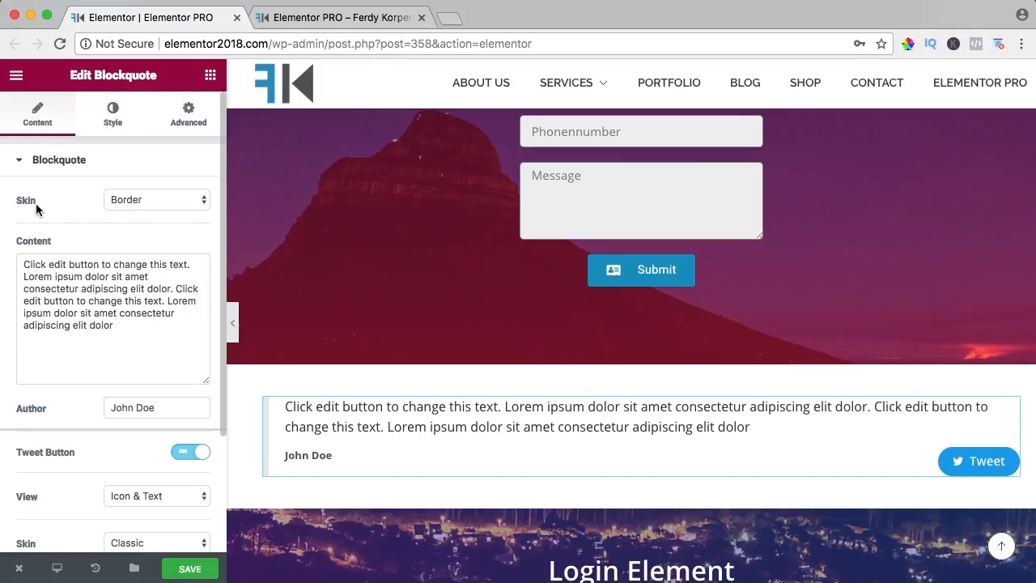
pyautogui.click(632, 415)
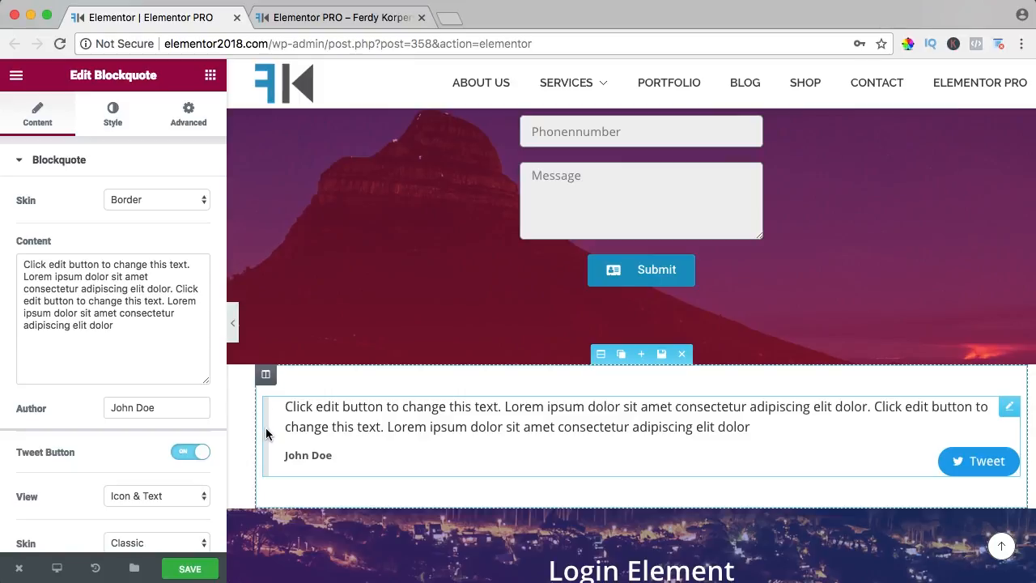
pyautogui.click(156, 199)
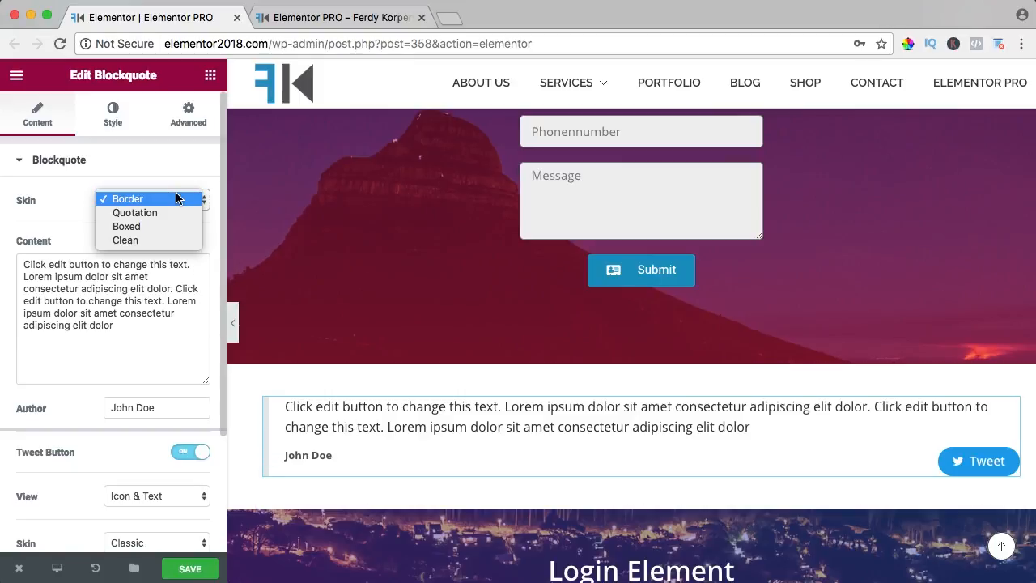
pyautogui.click(135, 212)
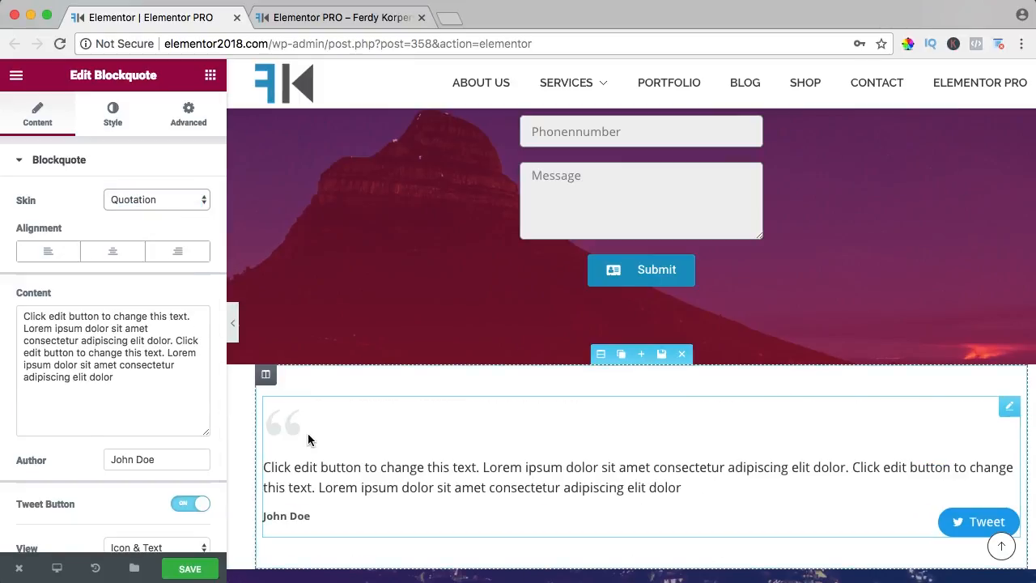
pyautogui.scroll(-3)
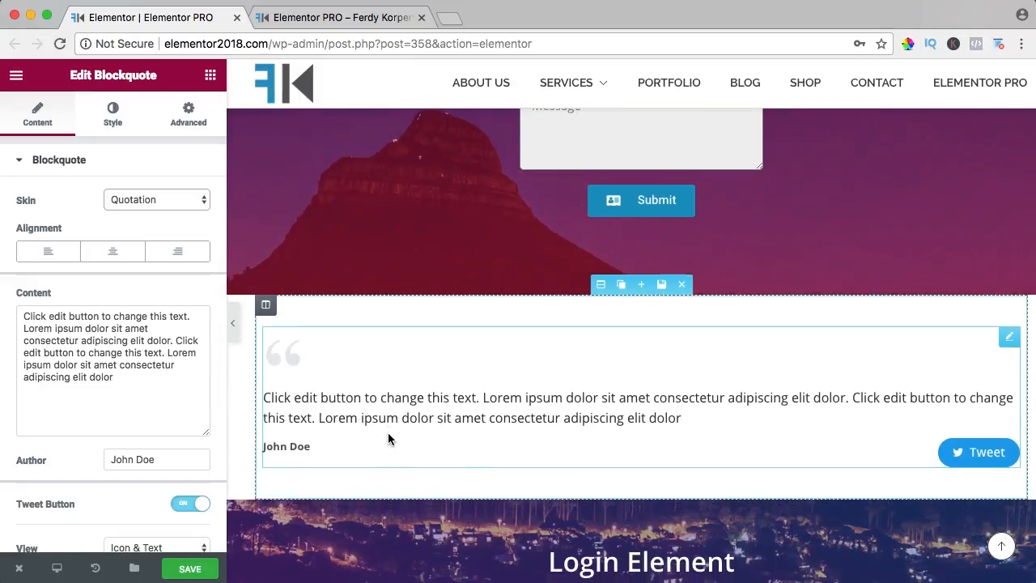
pyautogui.click(156, 199)
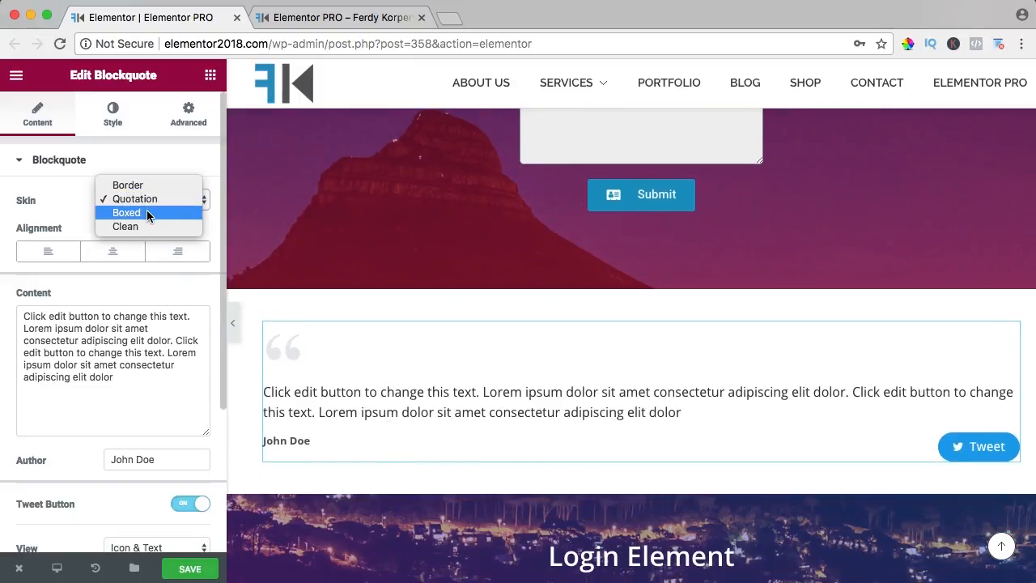
pyautogui.click(126, 212)
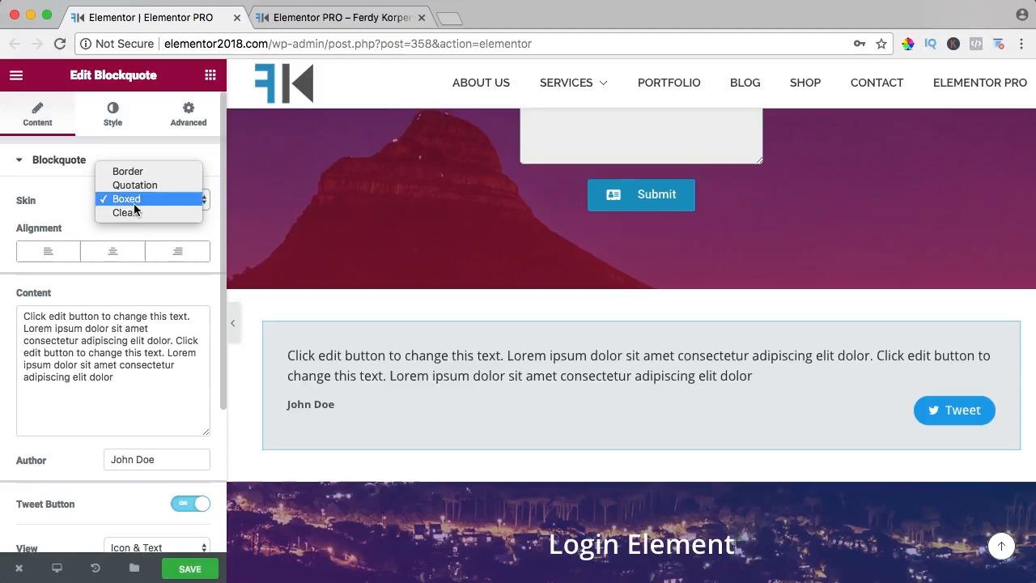
pyautogui.click(126, 197)
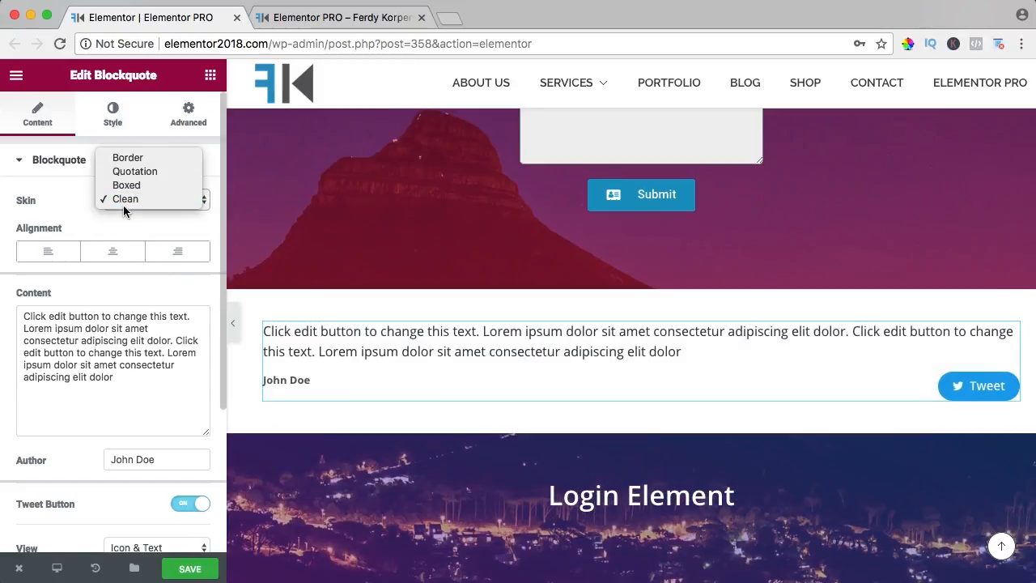
pyautogui.click(128, 157)
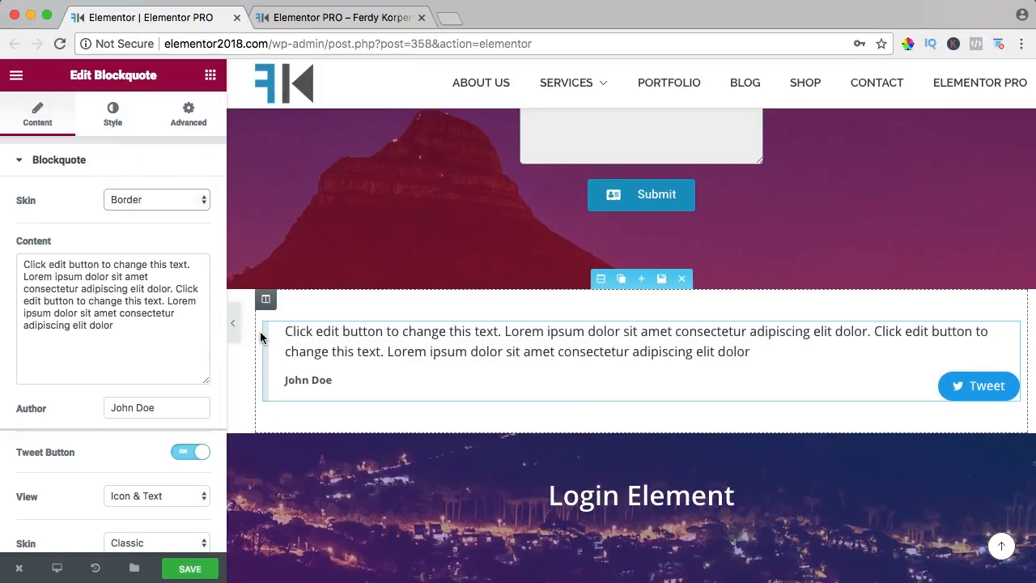
# Replace the quote with the mission statement about helping people create websites, credited to Ferdy Korpeshoek.
pyautogui.tripleClick(112, 291)
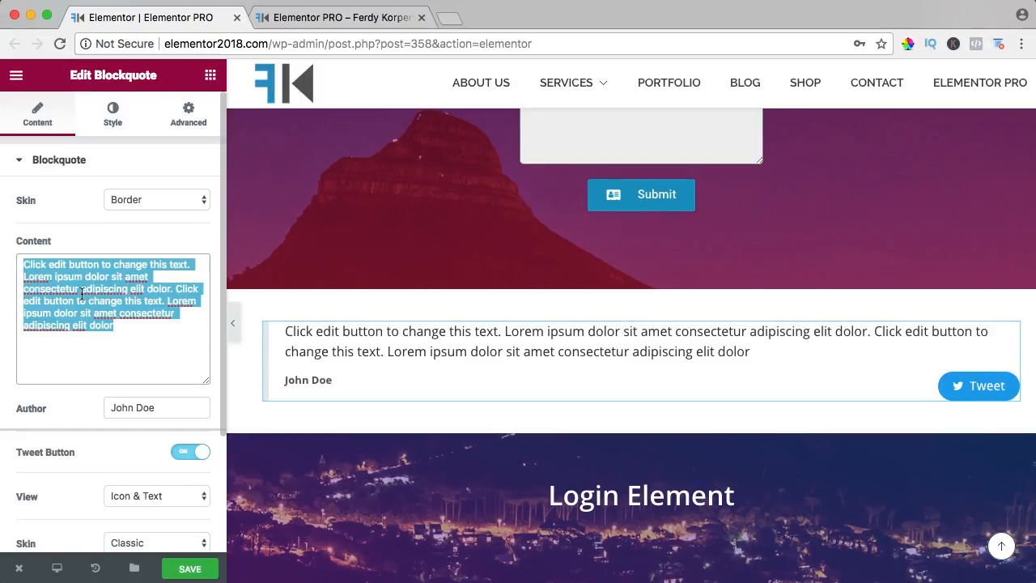
pyautogui.write('My mission is to help people to create a website and provide tutorials for the best online tools to enhance their online presence.')
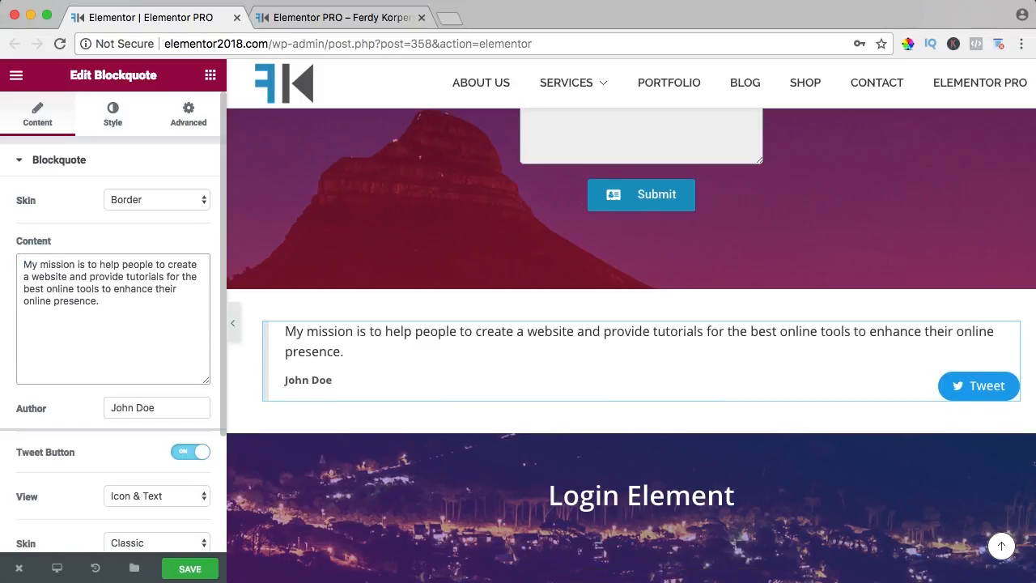
pyautogui.doubleClick(133, 408)
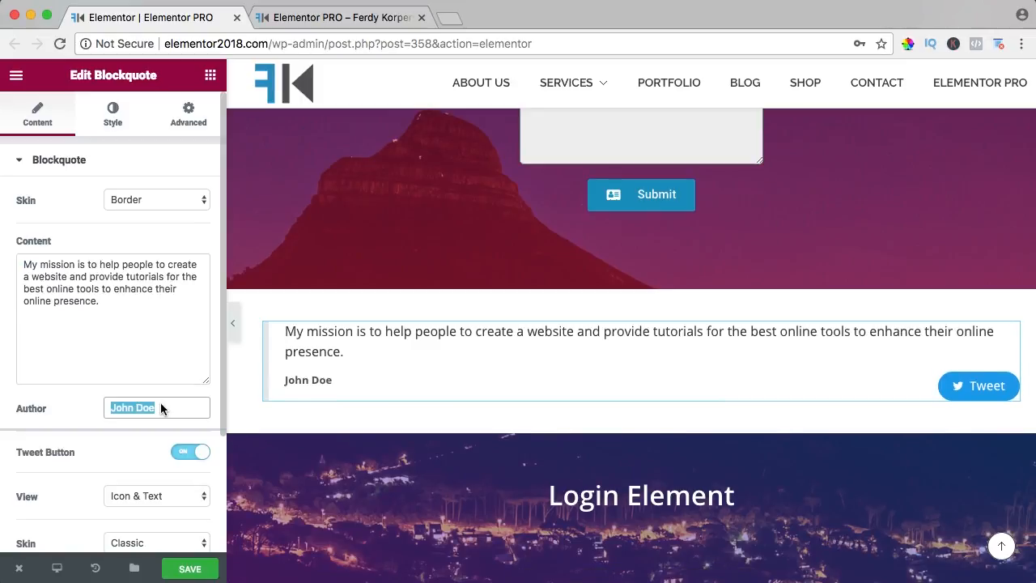
pyautogui.write('Ferdy Korp')
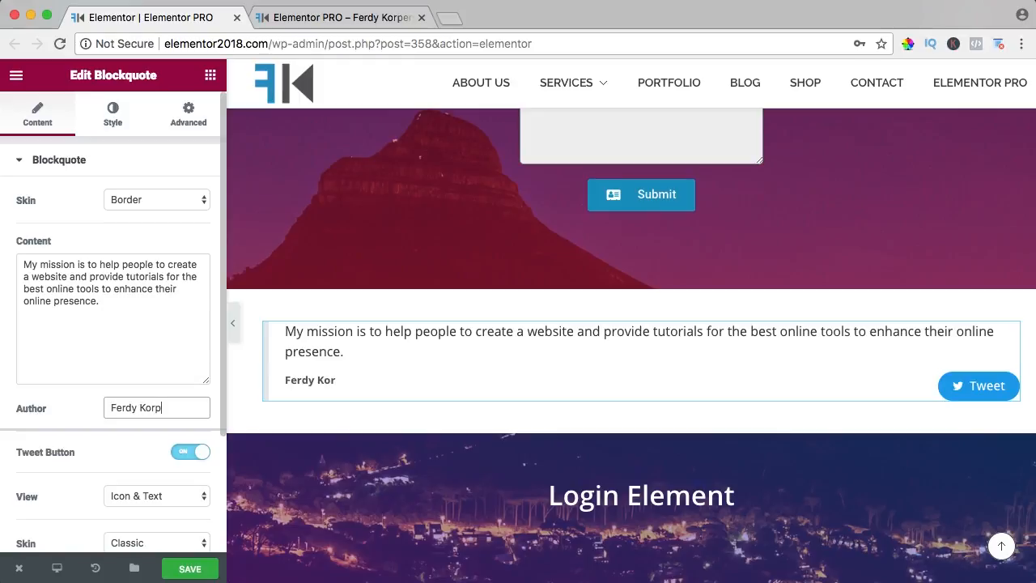
pyautogui.write('eshoek')
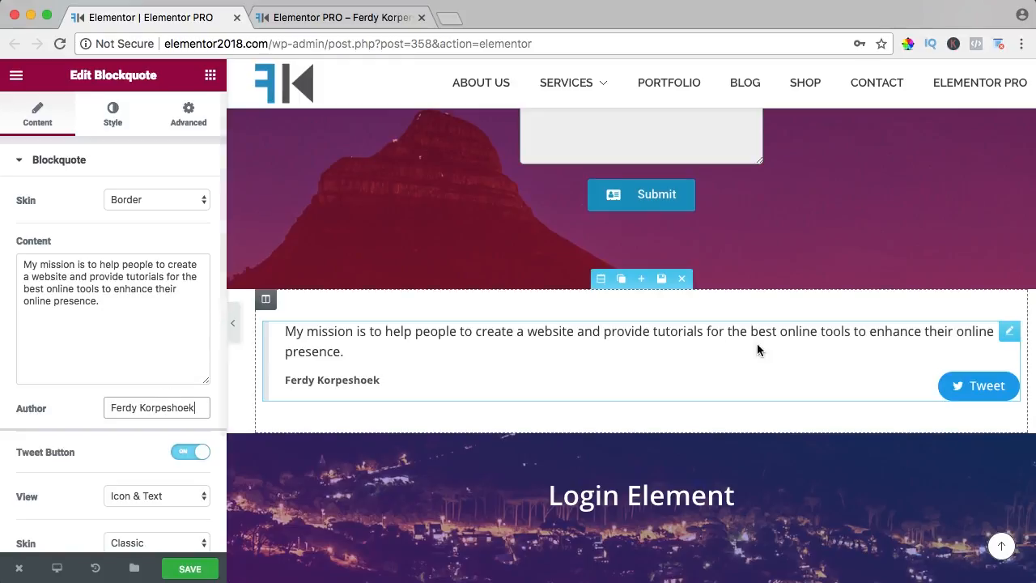
# Show the Tweet button with icon and text in the Bubble skin after trying the other views.
pyautogui.scroll(-3)
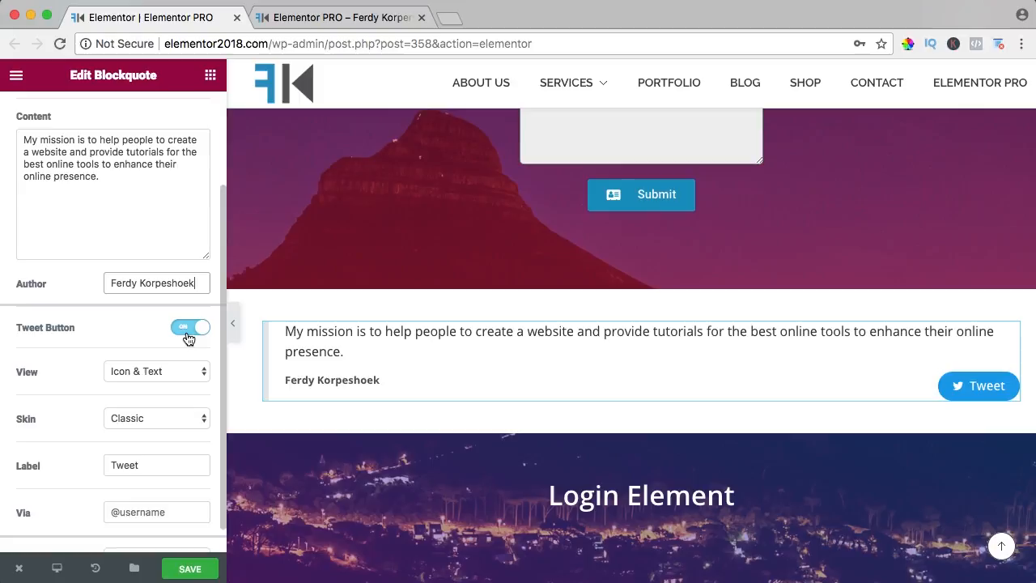
pyautogui.click(191, 327)
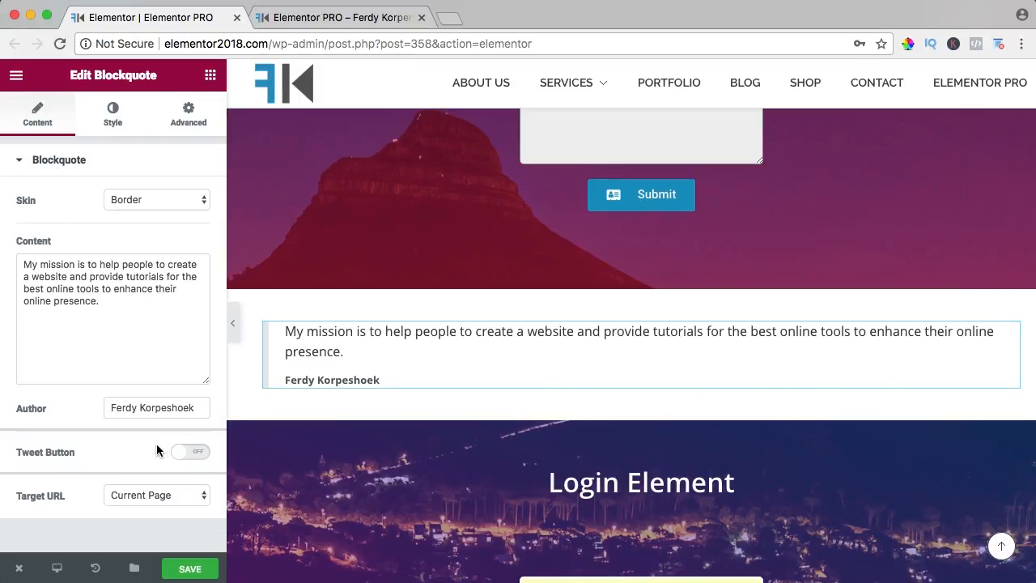
pyautogui.click(191, 451)
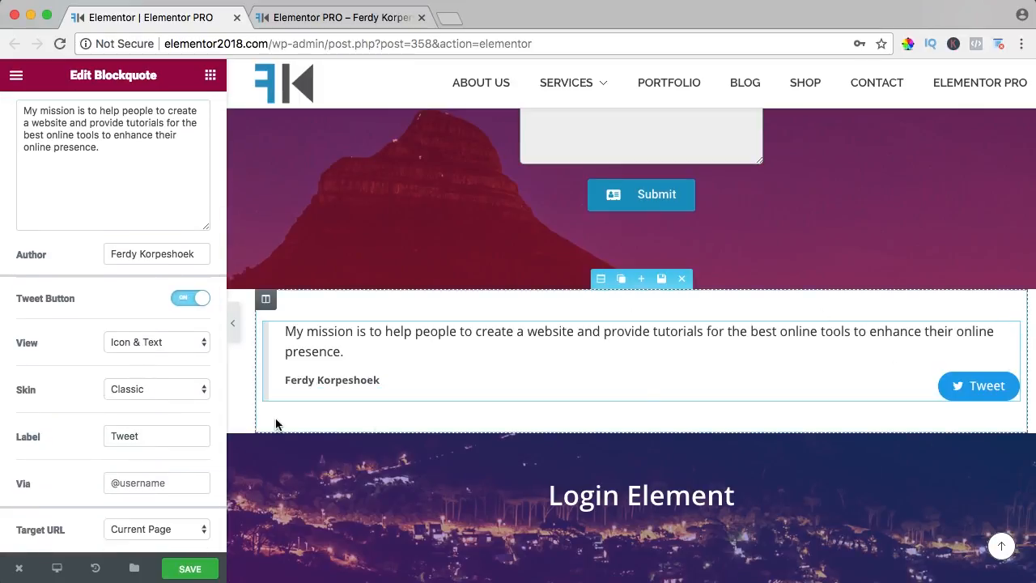
pyautogui.click(156, 342)
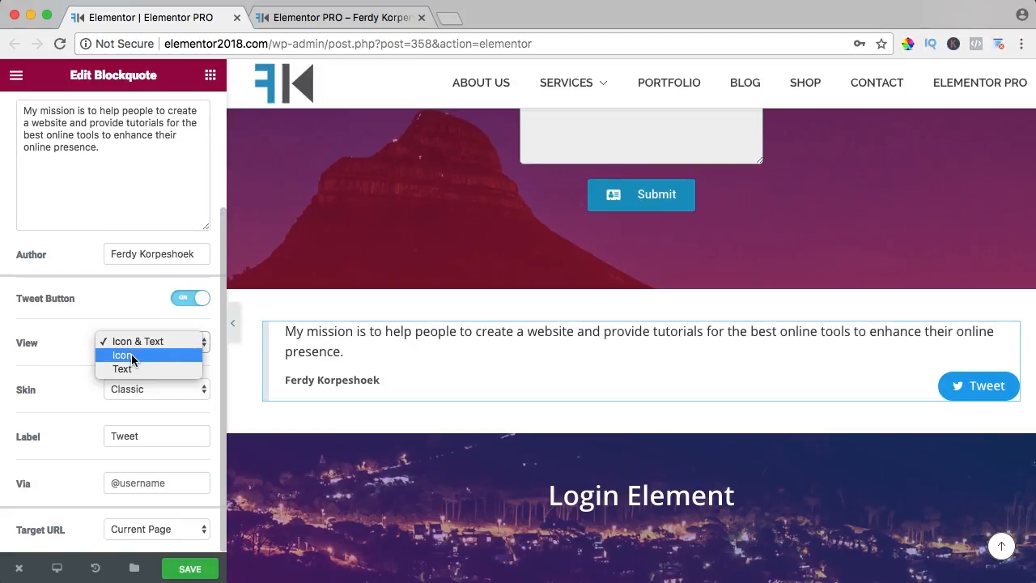
pyautogui.click(123, 355)
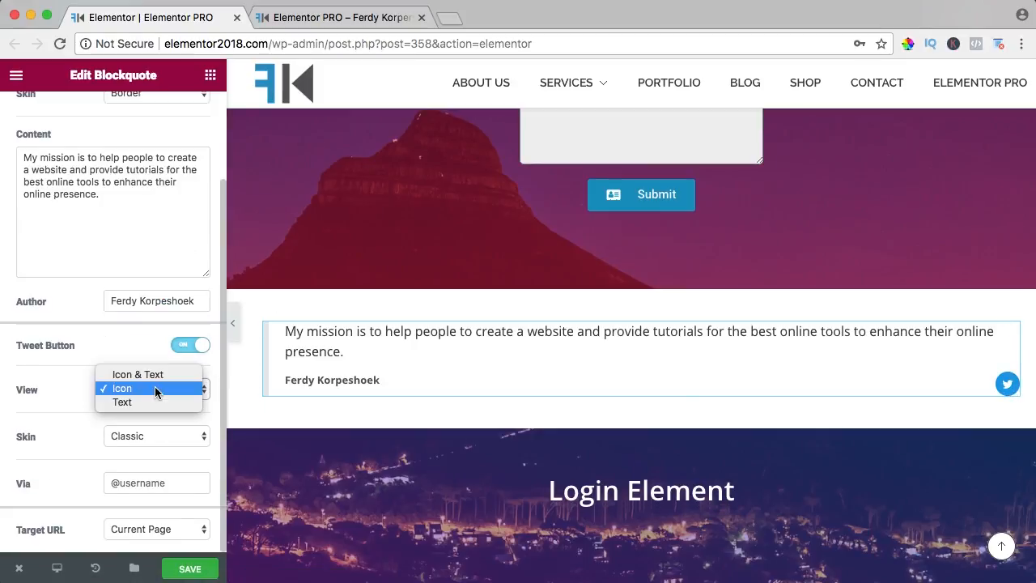
pyautogui.click(123, 402)
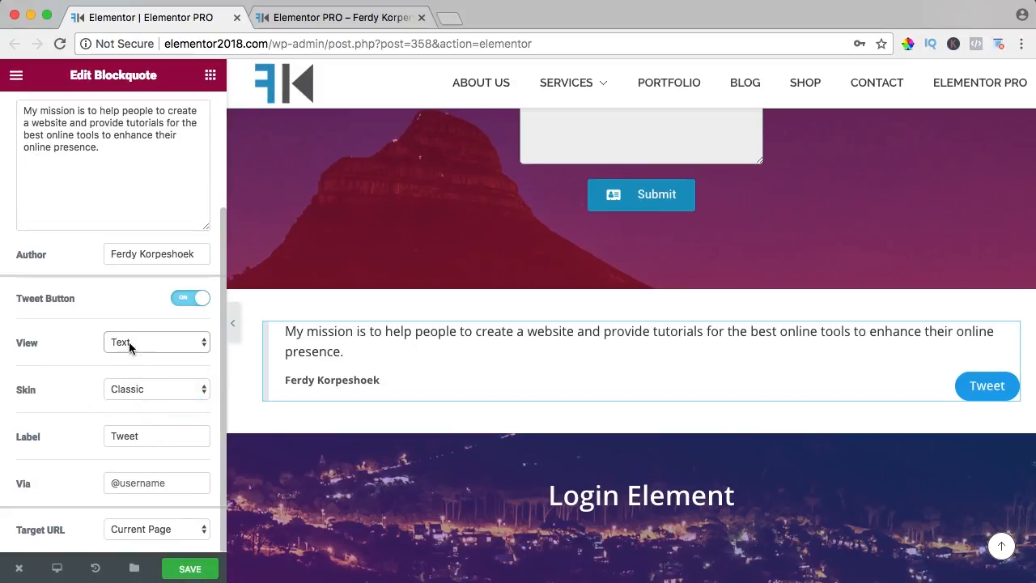
pyautogui.click(155, 342)
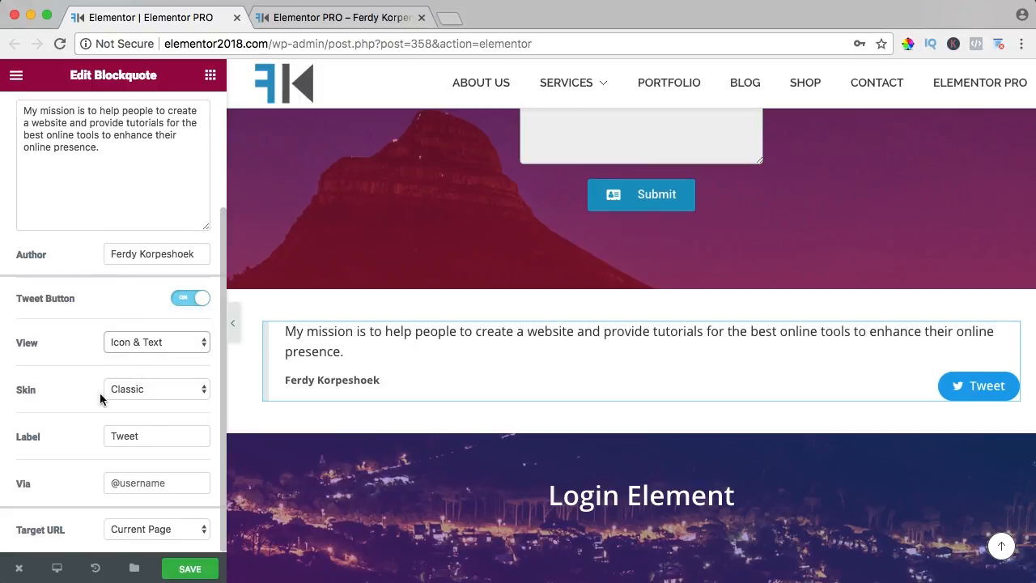
pyautogui.click(156, 389)
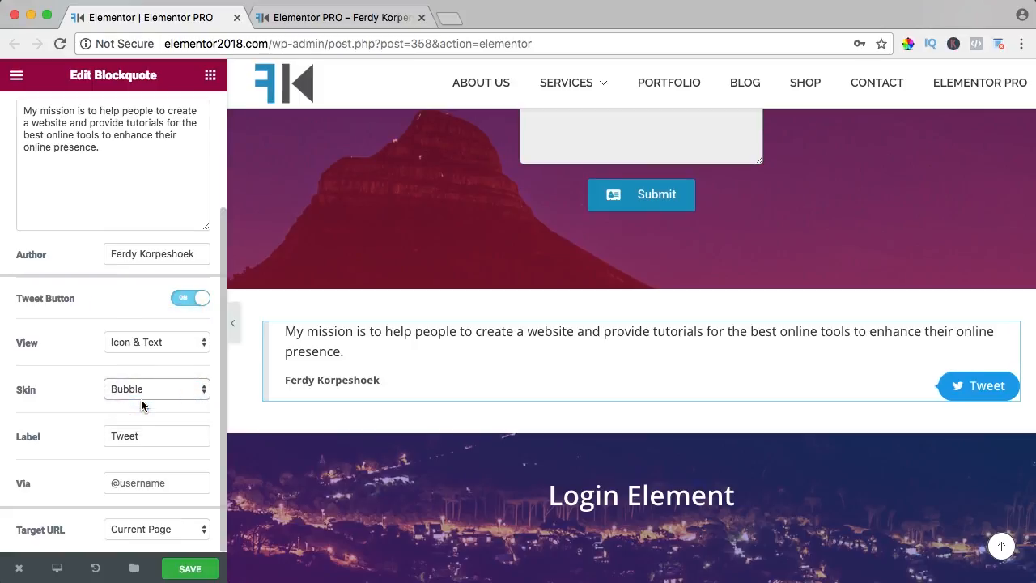
pyautogui.click(156, 389)
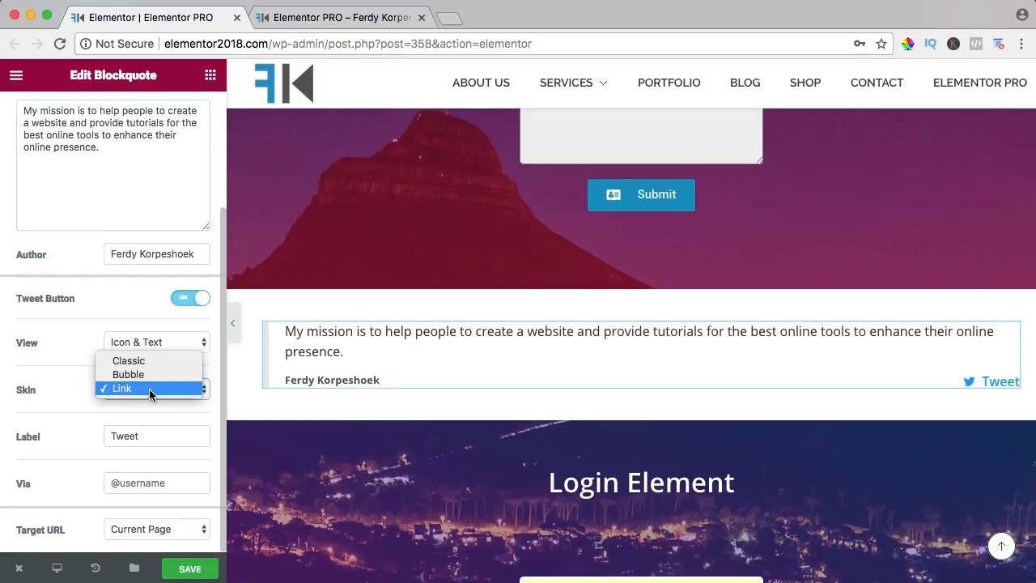
pyautogui.click(128, 374)
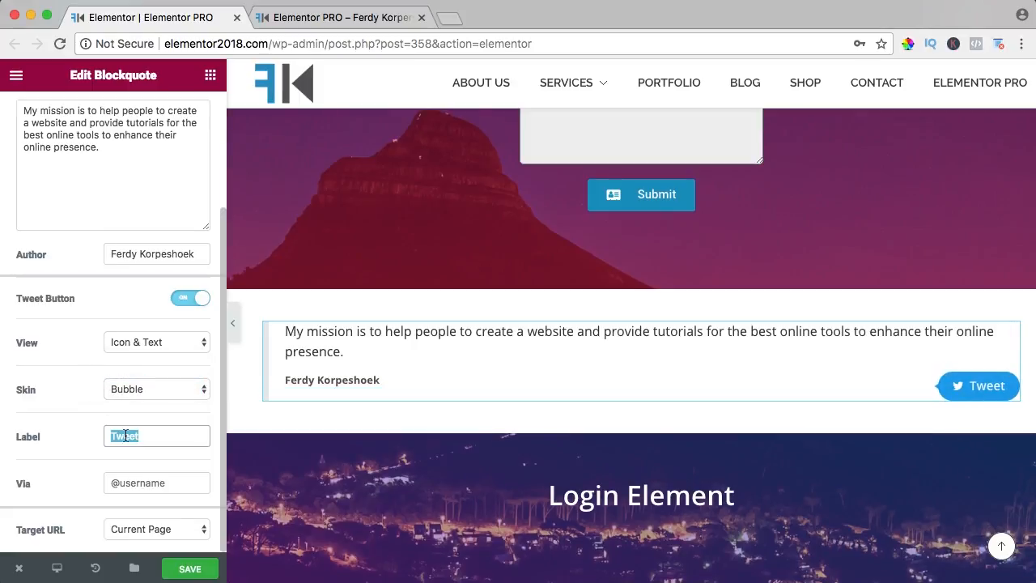
pyautogui.write('Post')
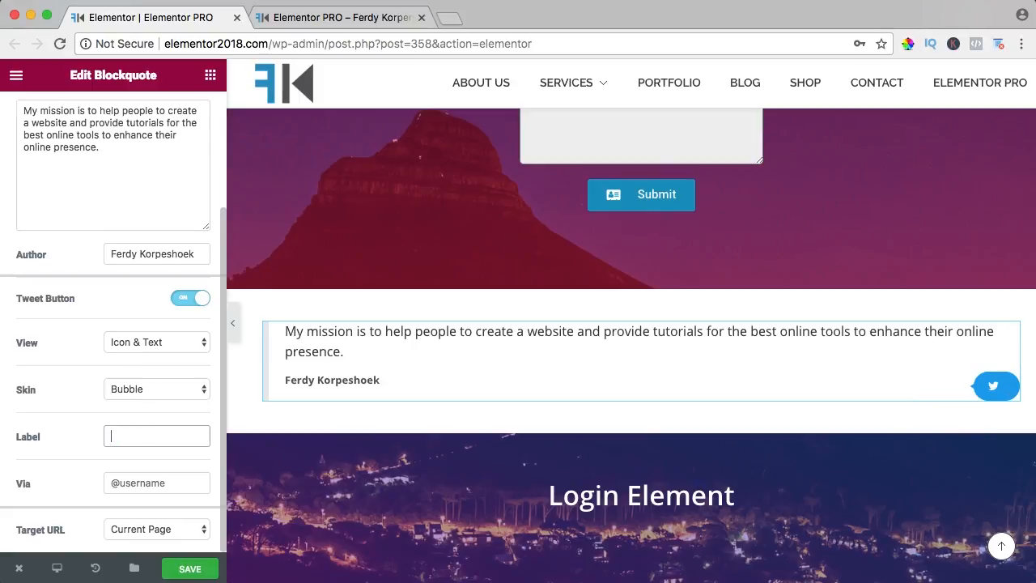
pyautogui.write('Tweet')
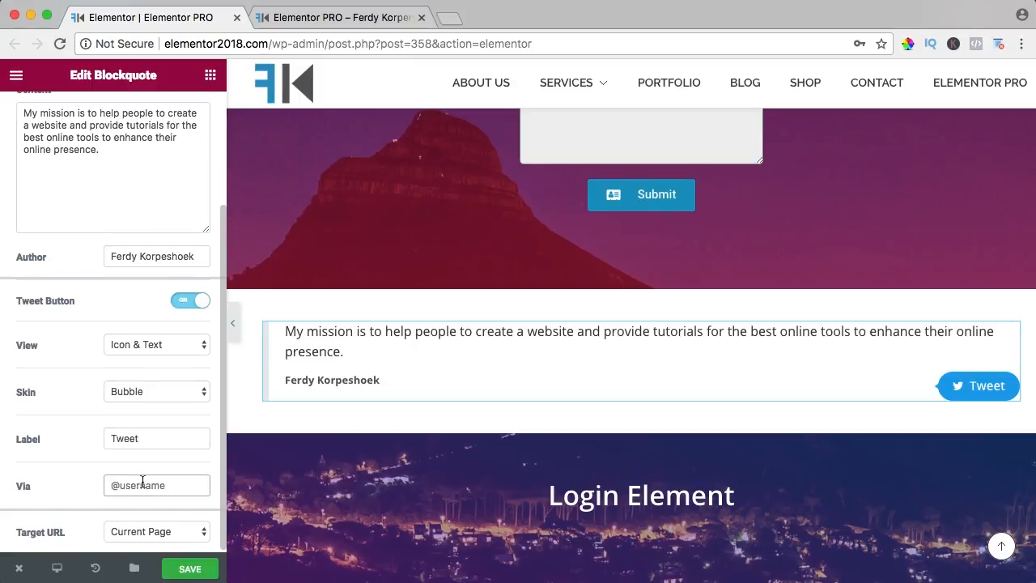
pyautogui.write('@ferdykorpershoek')
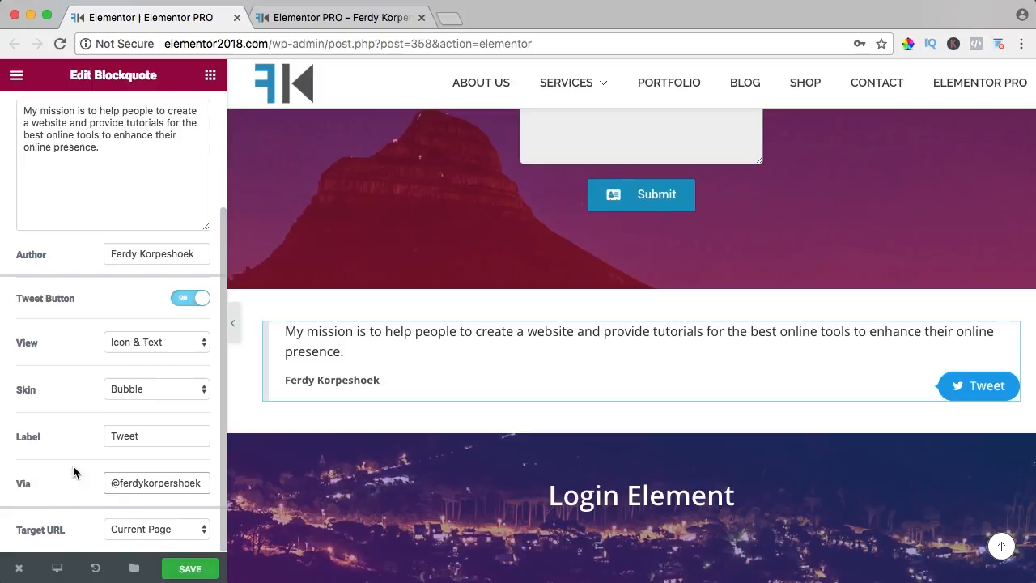
pyautogui.click(155, 527)
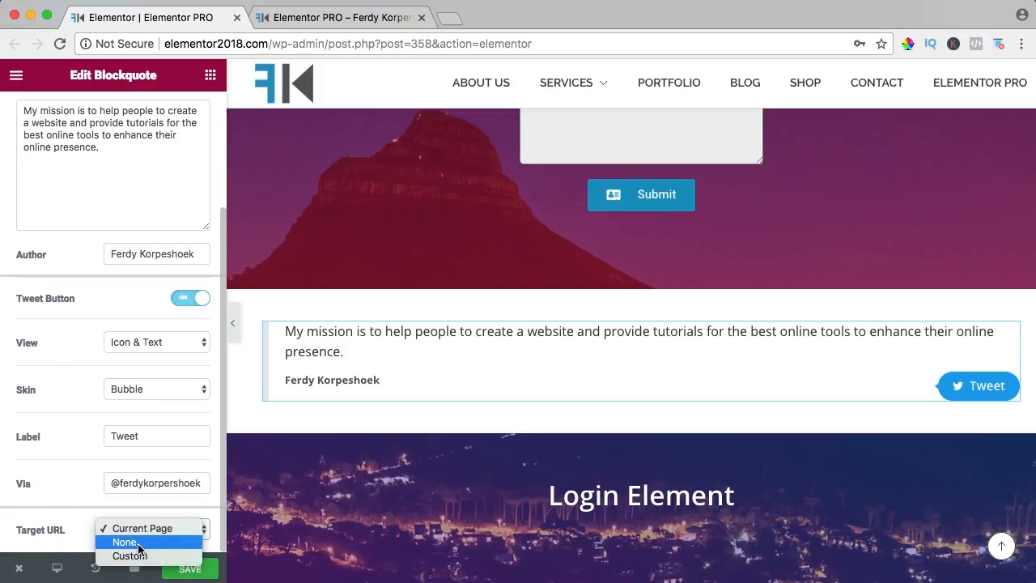
pyautogui.moveTo(145, 548)
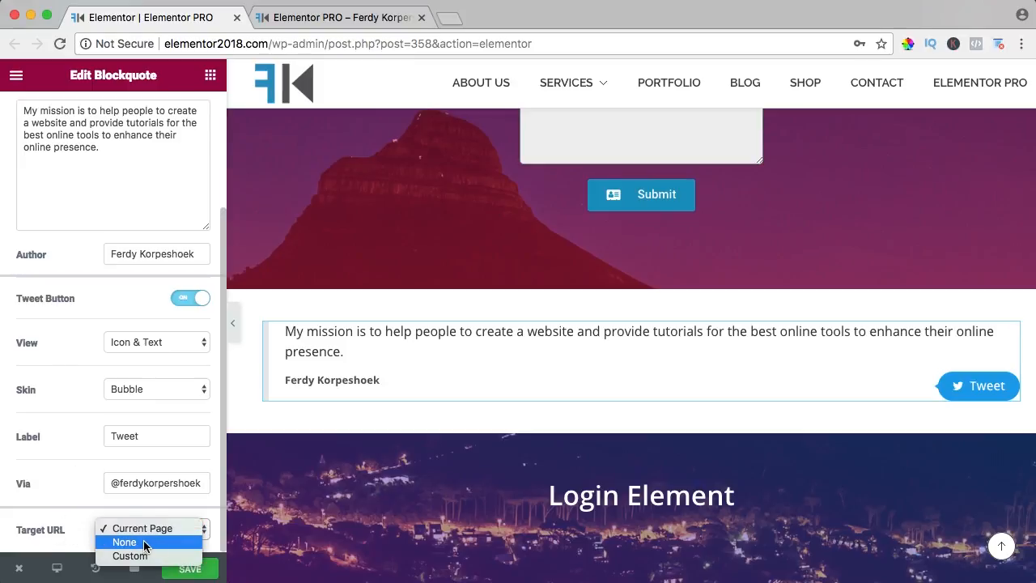
pyautogui.moveTo(570, 337)
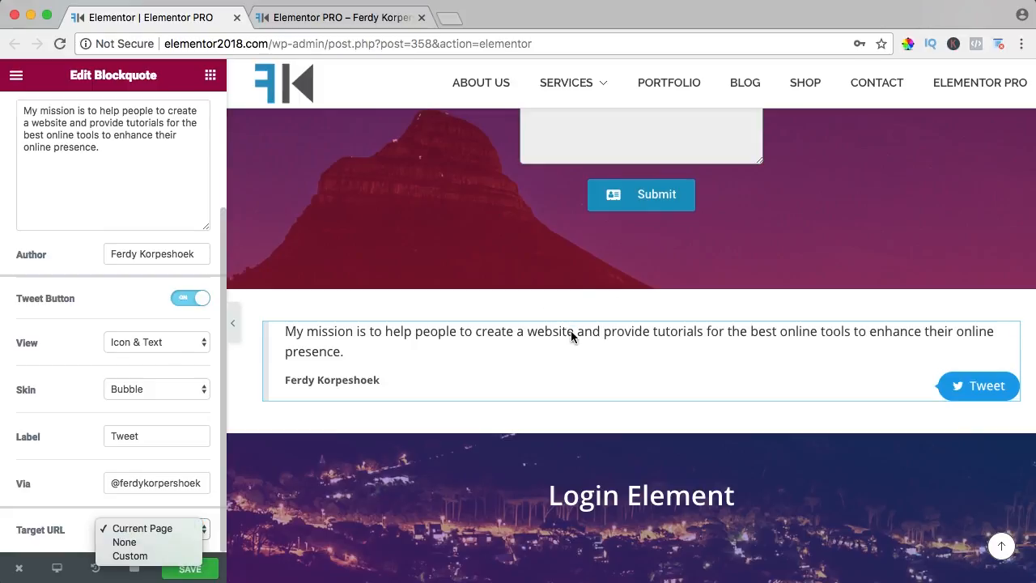
pyautogui.click(142, 528)
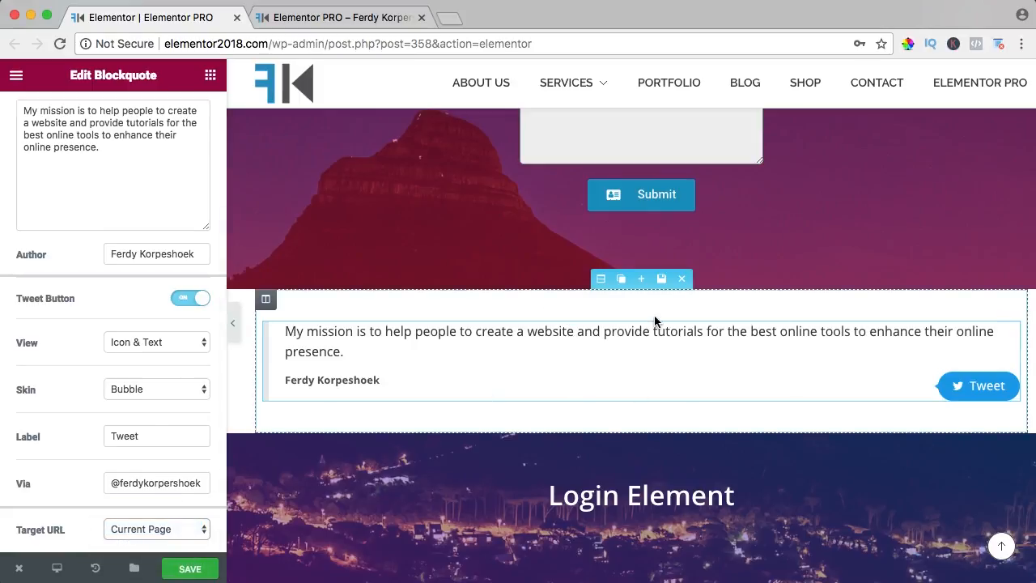
pyautogui.moveTo(634, 398)
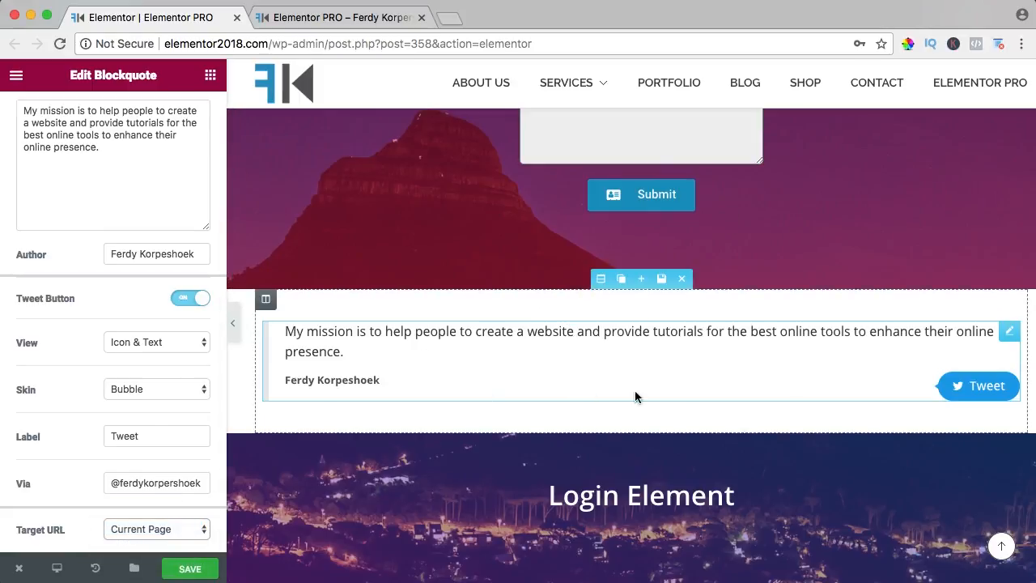
pyautogui.scroll(3)
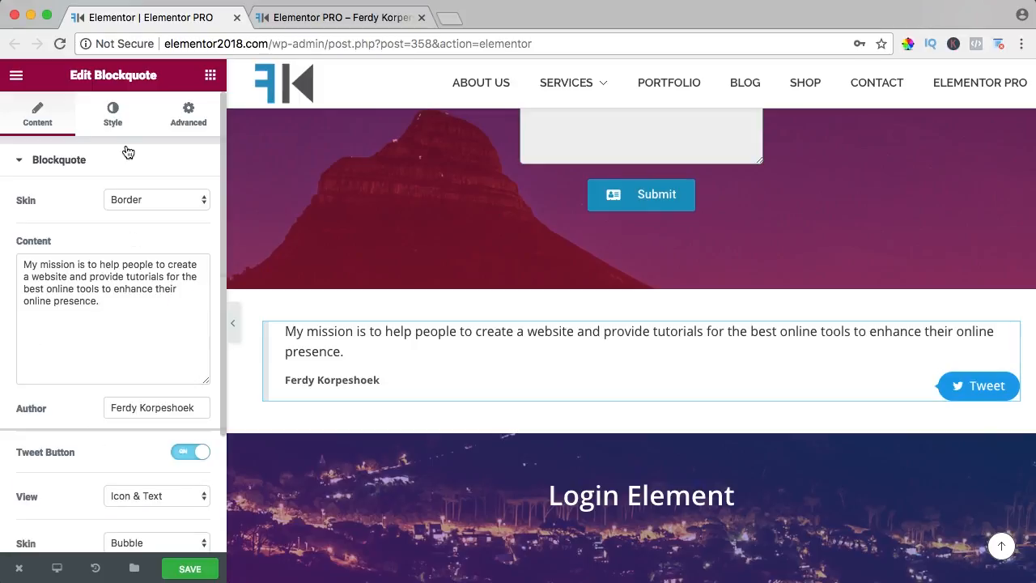
# Set the quote's Content text colour to black and switch on custom typography.
pyautogui.click(114, 113)
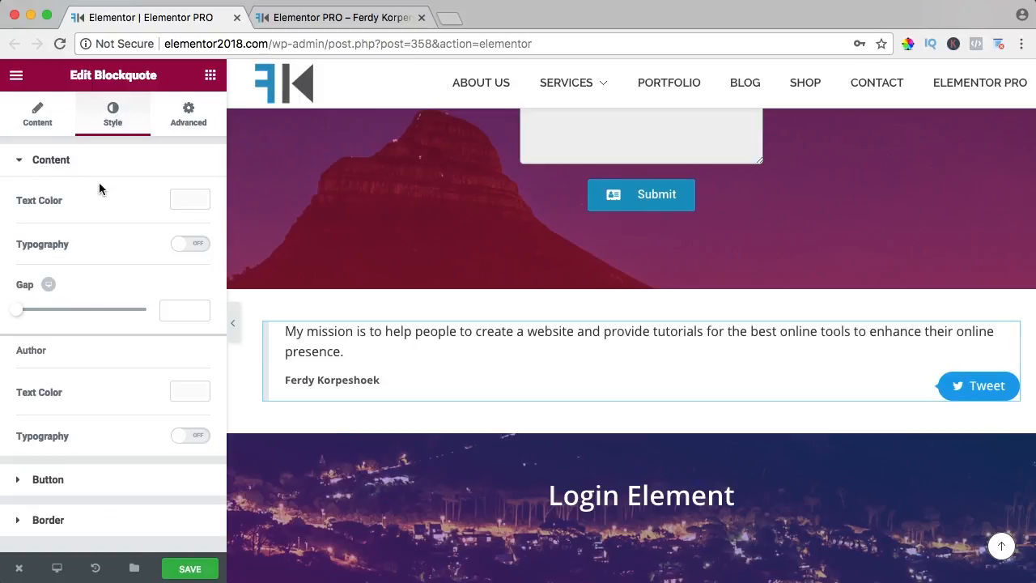
pyautogui.click(191, 199)
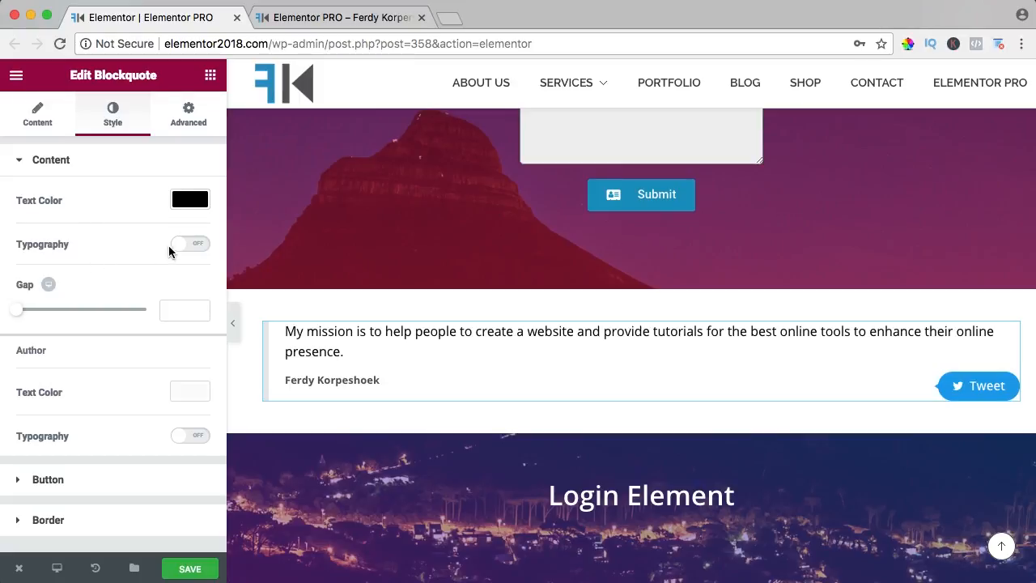
pyautogui.click(191, 242)
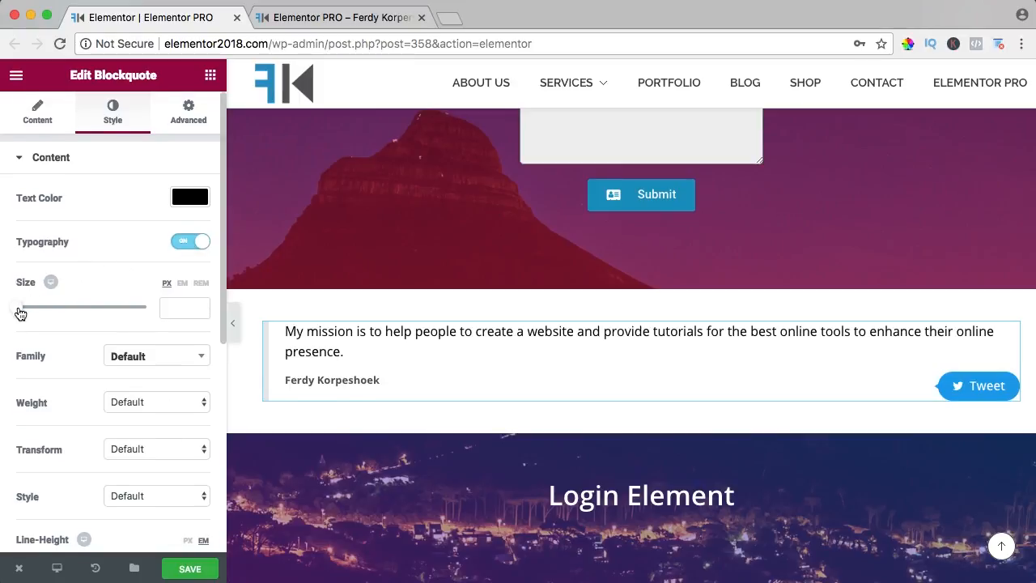
# Set the quote text size to 28 and, after trying Open Sans and Tahoma, keep the Default family.
pyautogui.moveTo(13, 306); pyautogui.dragTo(36, 306)
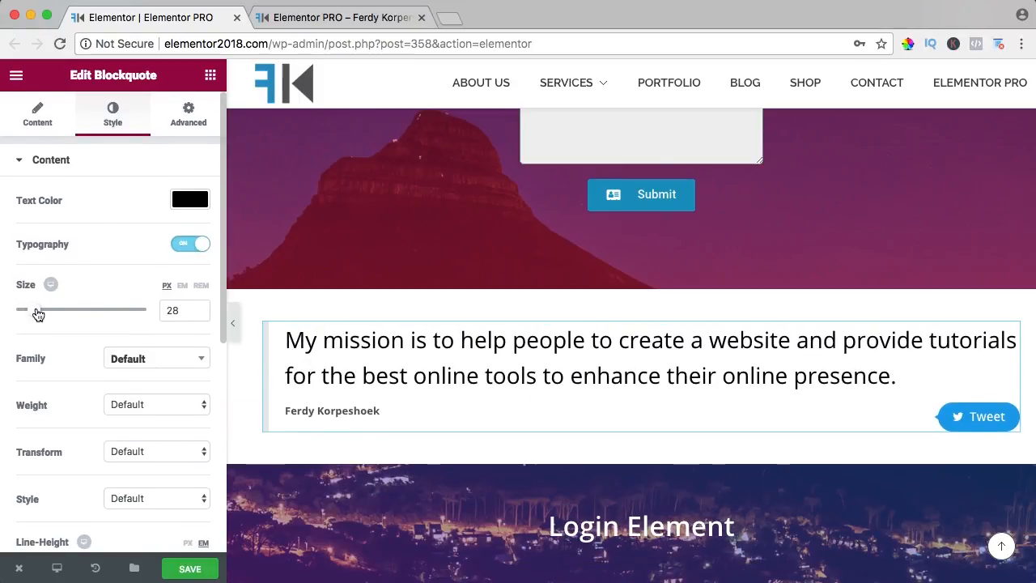
pyautogui.scroll(-3)
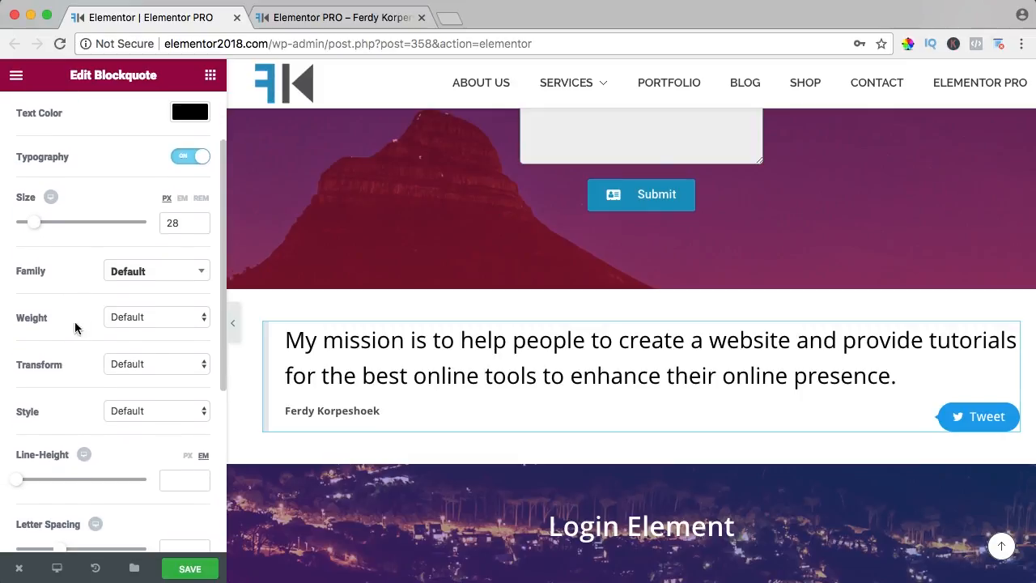
pyautogui.click(155, 271)
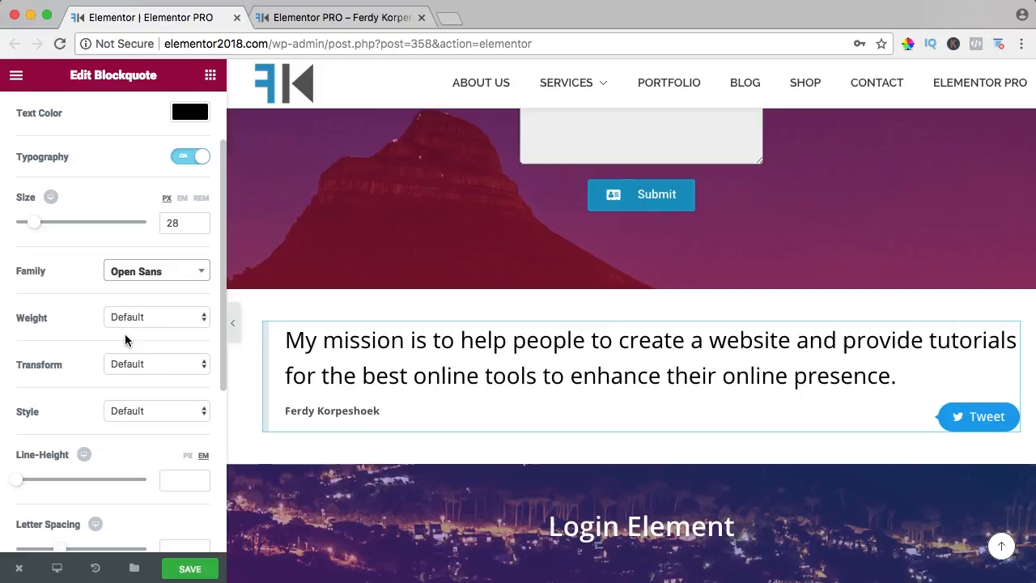
pyautogui.click(155, 270)
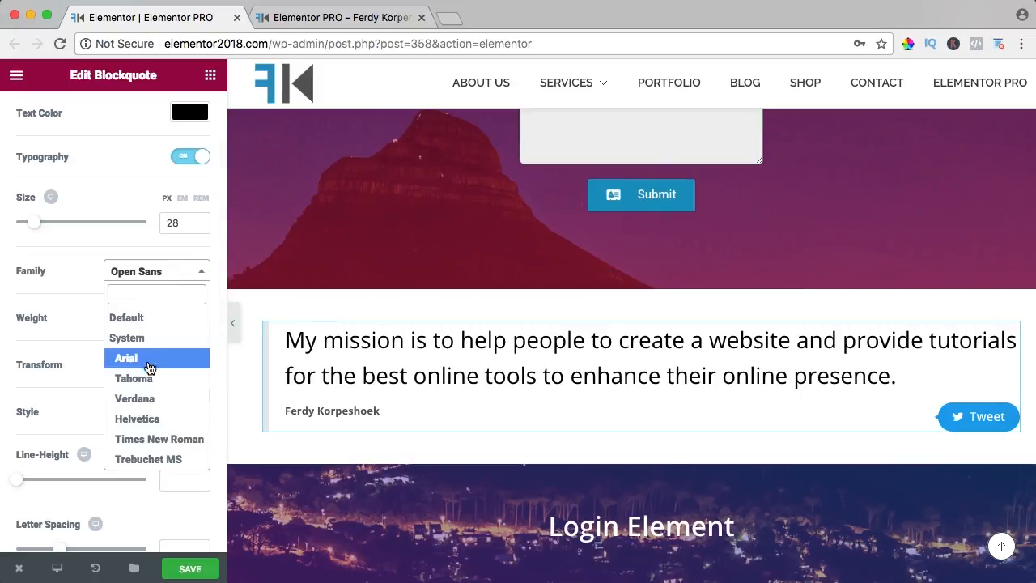
pyautogui.click(132, 379)
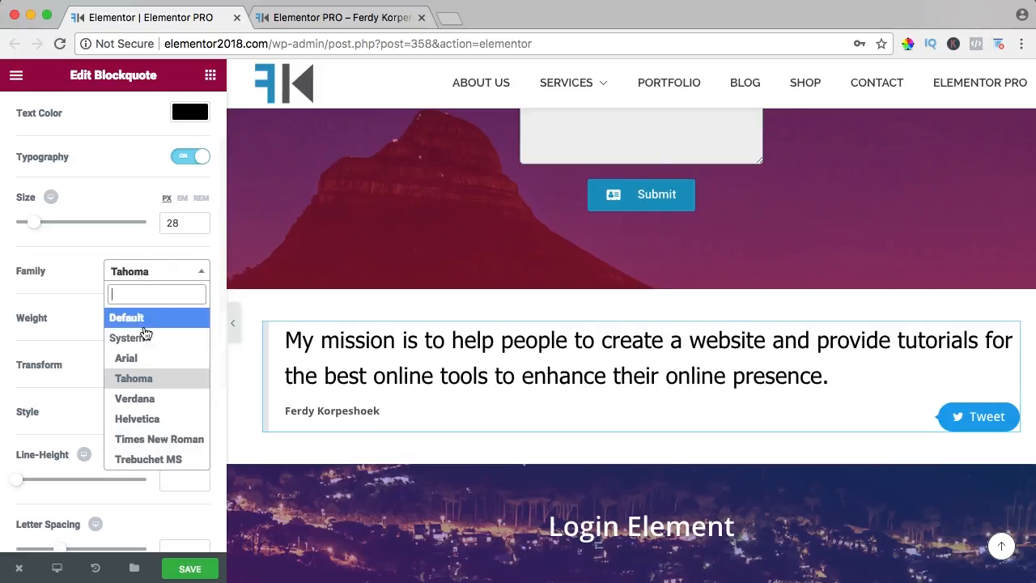
pyautogui.click(126, 316)
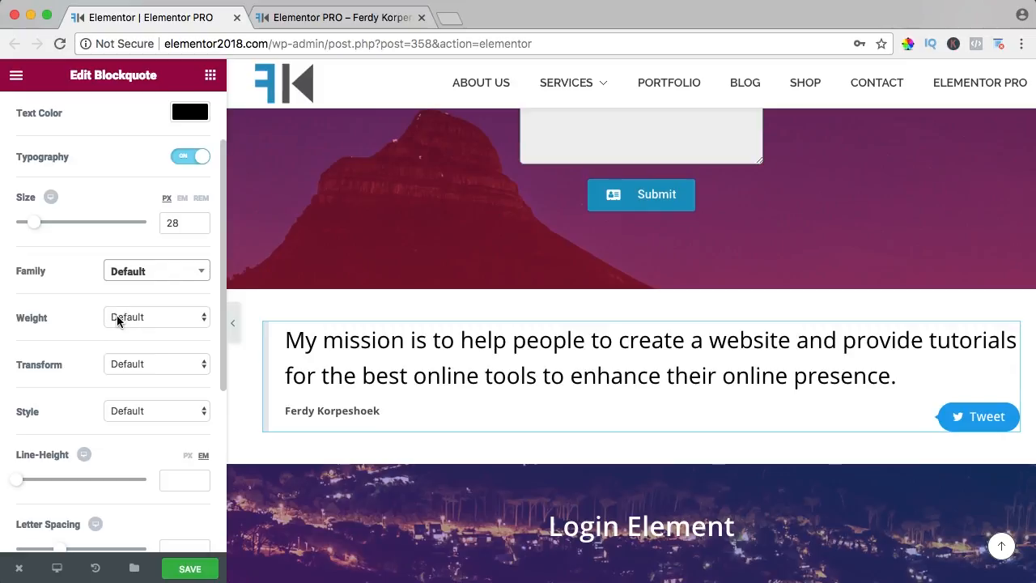
# Set the quote's font weight to a thin 100 instead of bold.
pyautogui.click(155, 316)
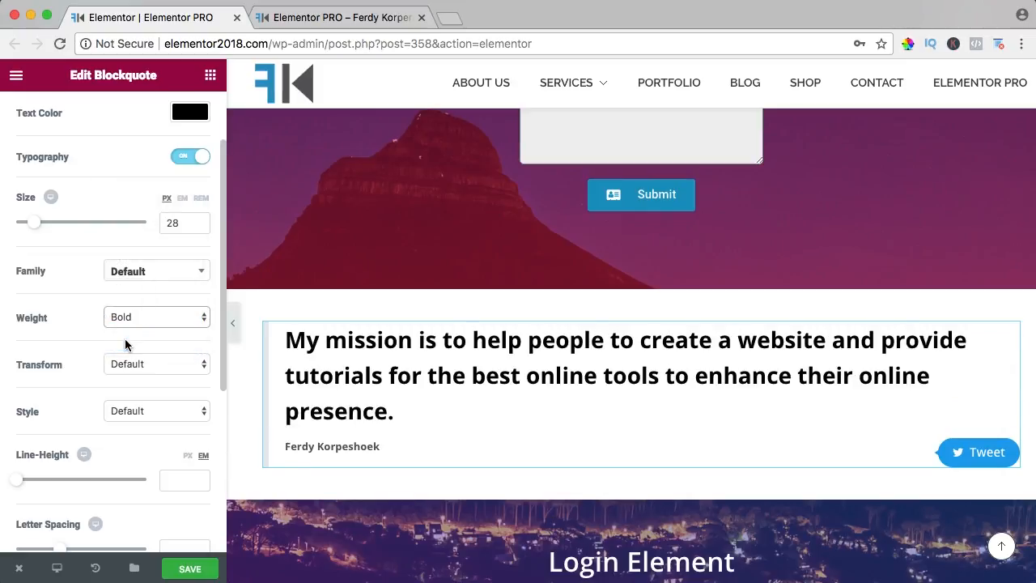
pyautogui.click(156, 316)
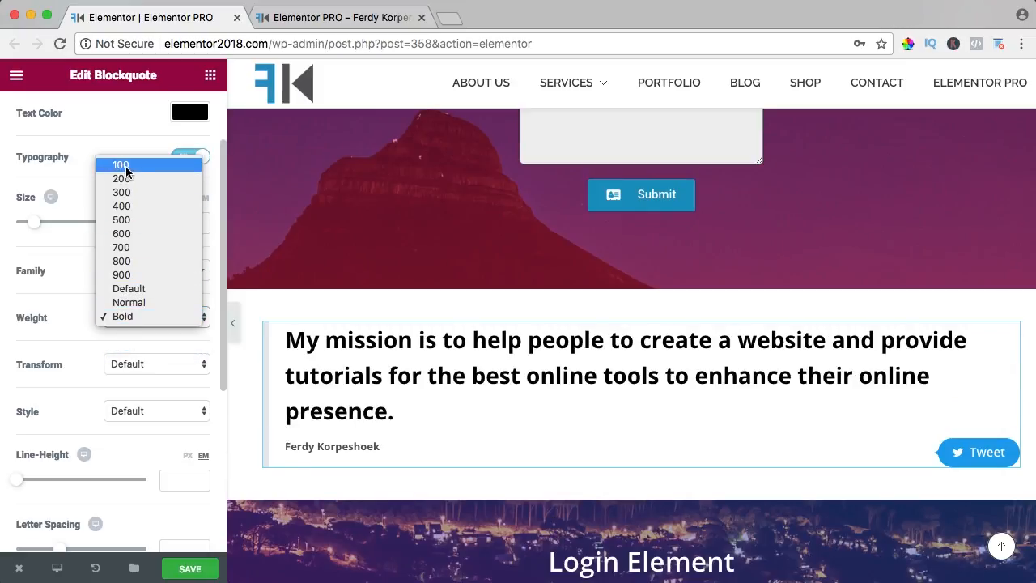
pyautogui.click(120, 166)
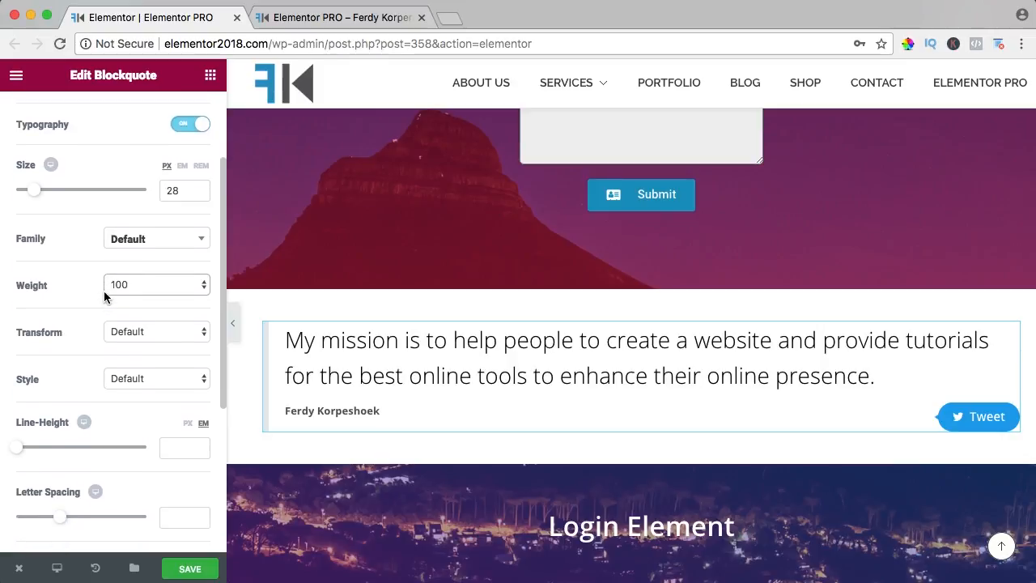
# Transform the quote to Uppercase with the Default non-italic style.
pyautogui.click(156, 330)
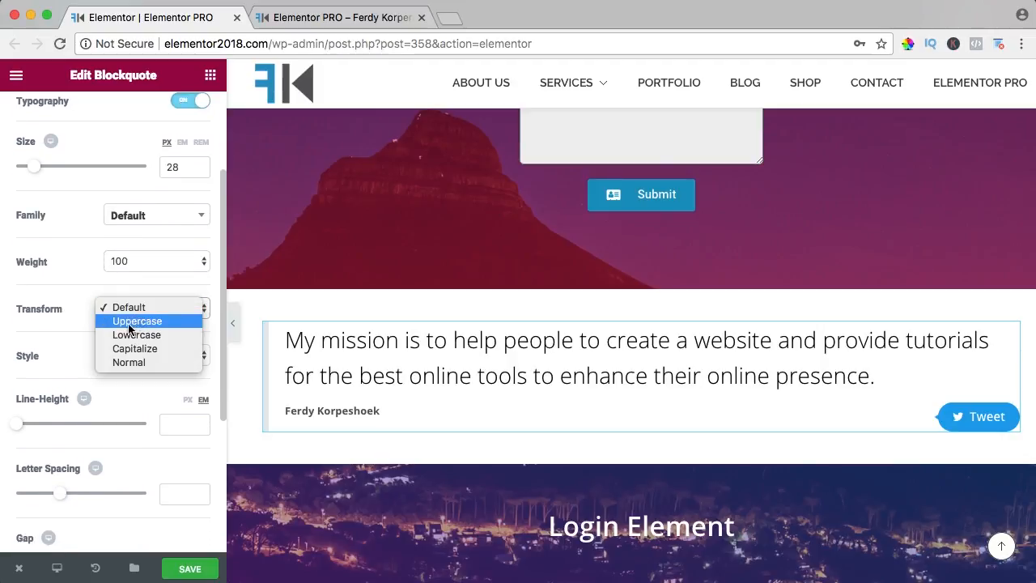
pyautogui.click(135, 349)
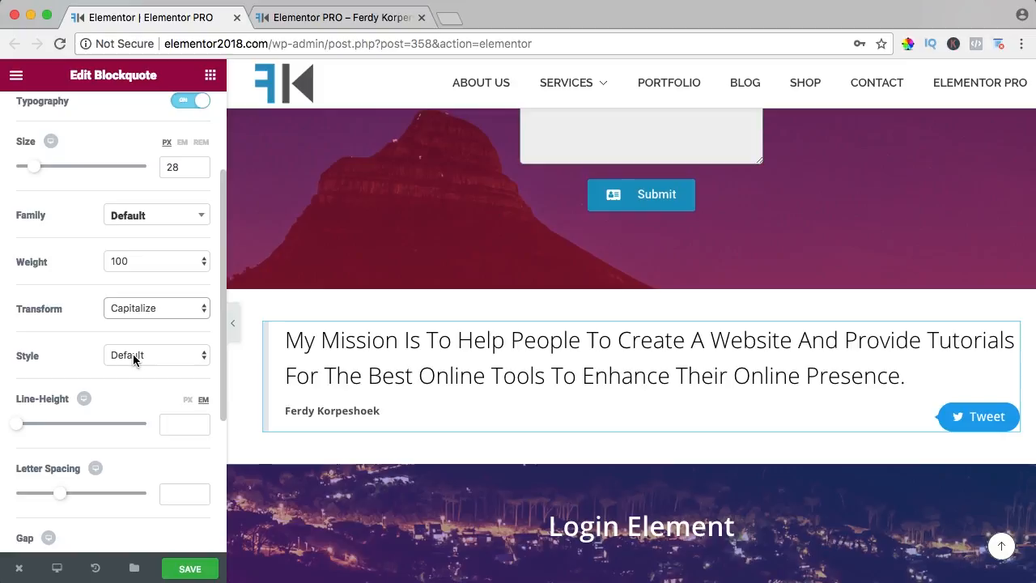
pyautogui.click(156, 308)
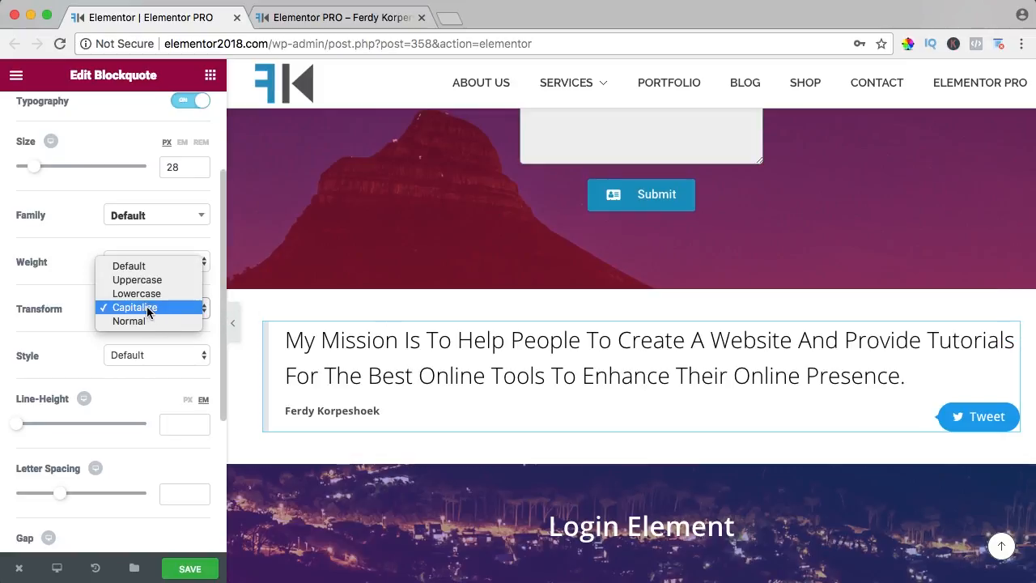
pyautogui.moveTo(136, 278)
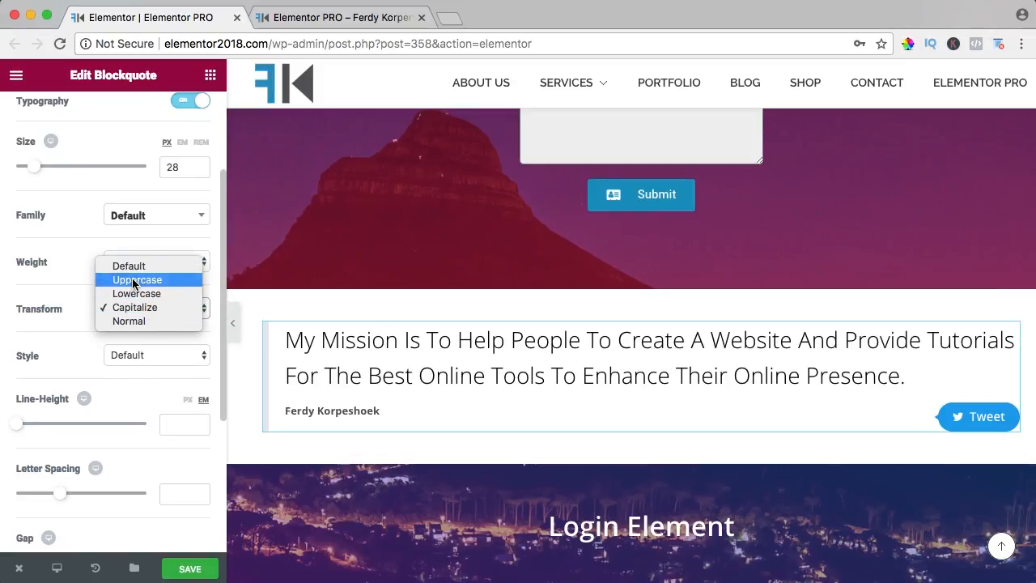
pyautogui.click(136, 279)
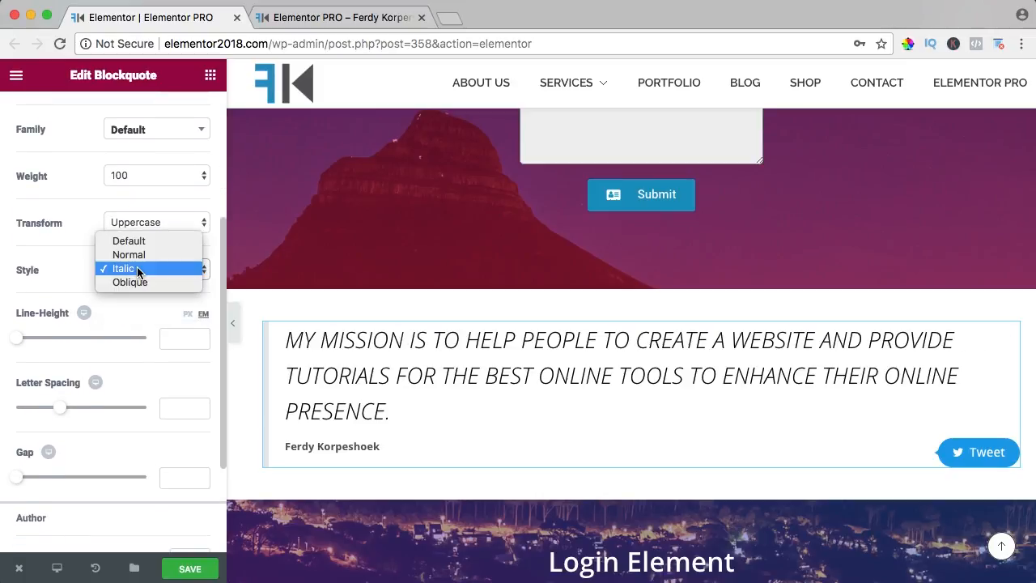
pyautogui.click(130, 239)
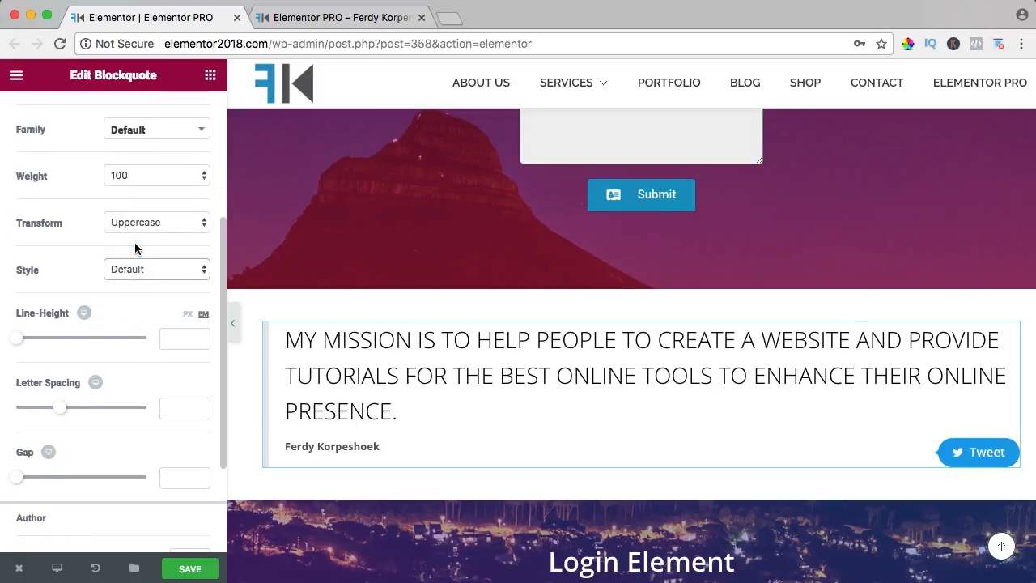
# Set the quote's line height to 1.6, letter spacing to 0.2 and gap before the author to 20.
pyautogui.scroll(-3)
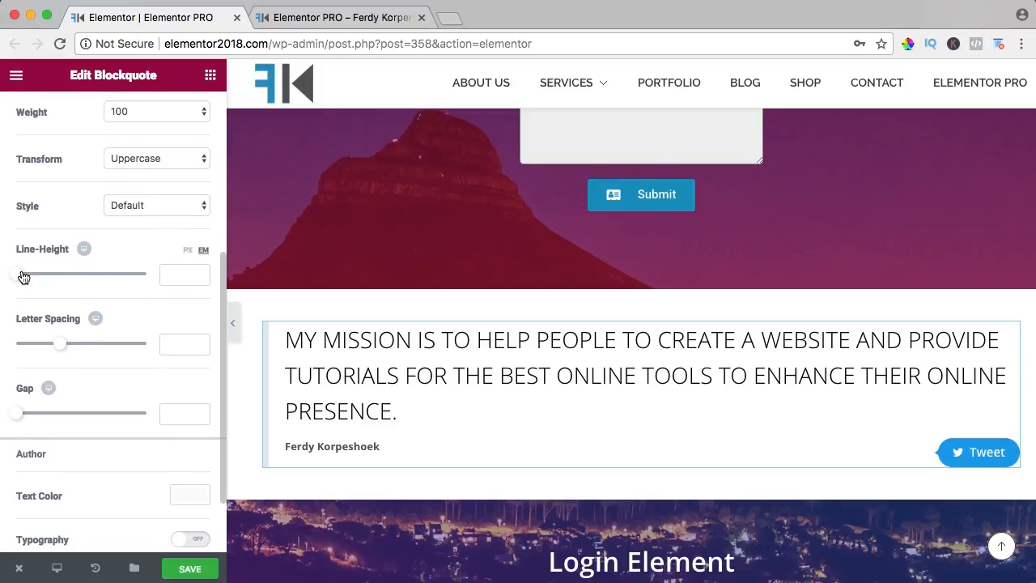
pyautogui.moveTo(8, 275); pyautogui.dragTo(36, 275)
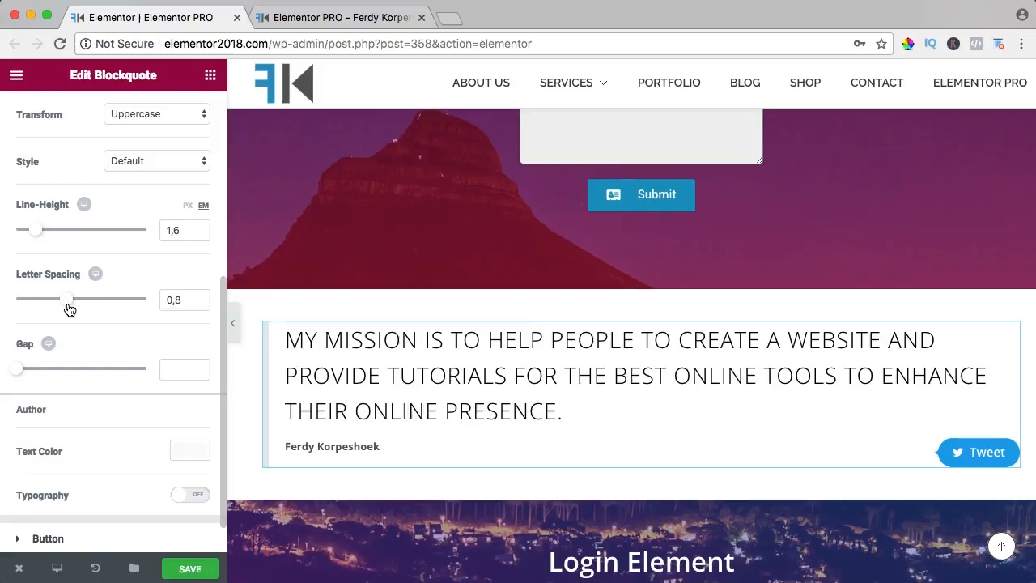
pyautogui.moveTo(72, 299); pyautogui.dragTo(65, 256)
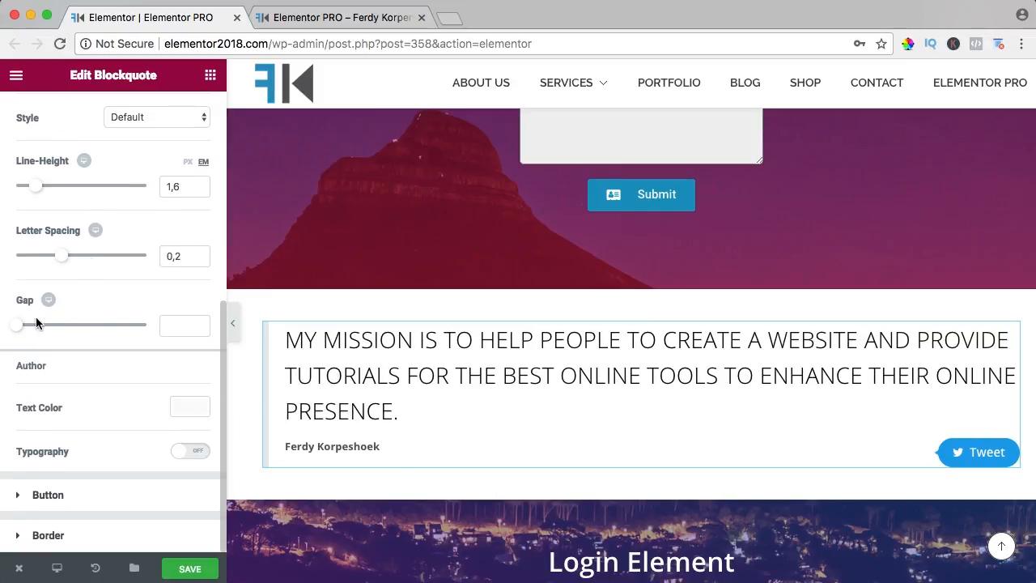
pyautogui.moveTo(16, 323); pyautogui.dragTo(65, 324)
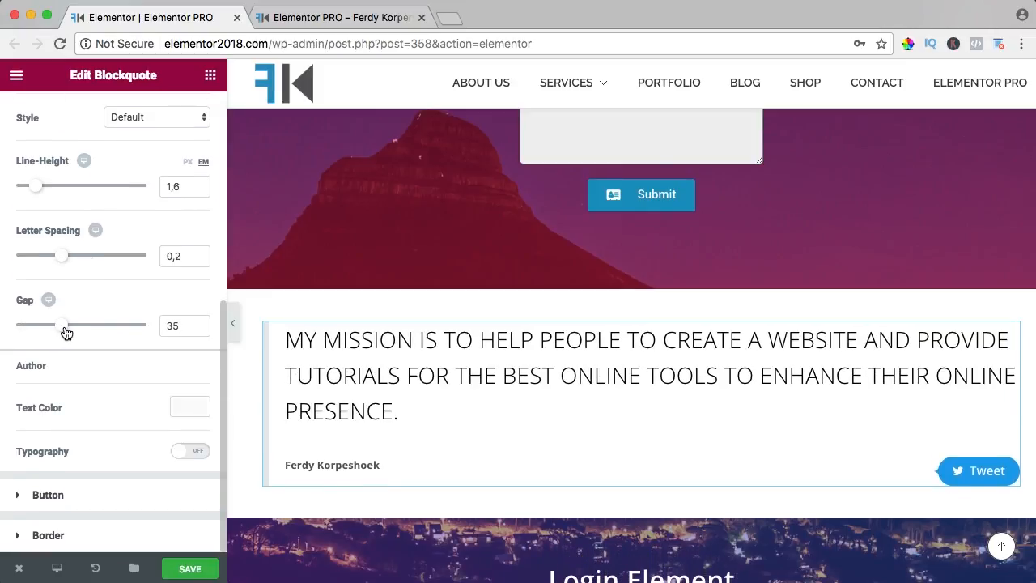
pyautogui.moveTo(68, 325); pyautogui.dragTo(42, 325)
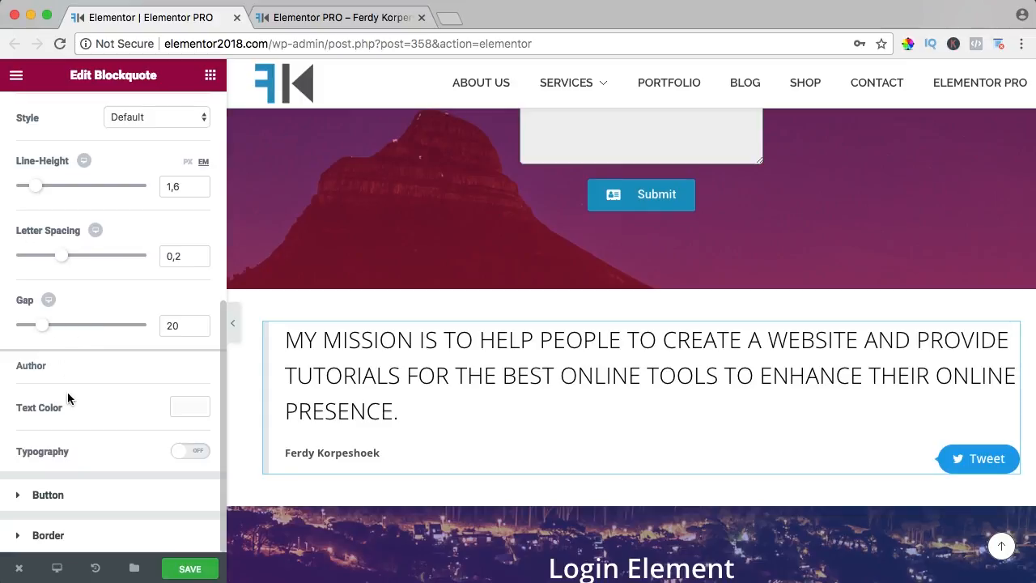
pyautogui.click(191, 407)
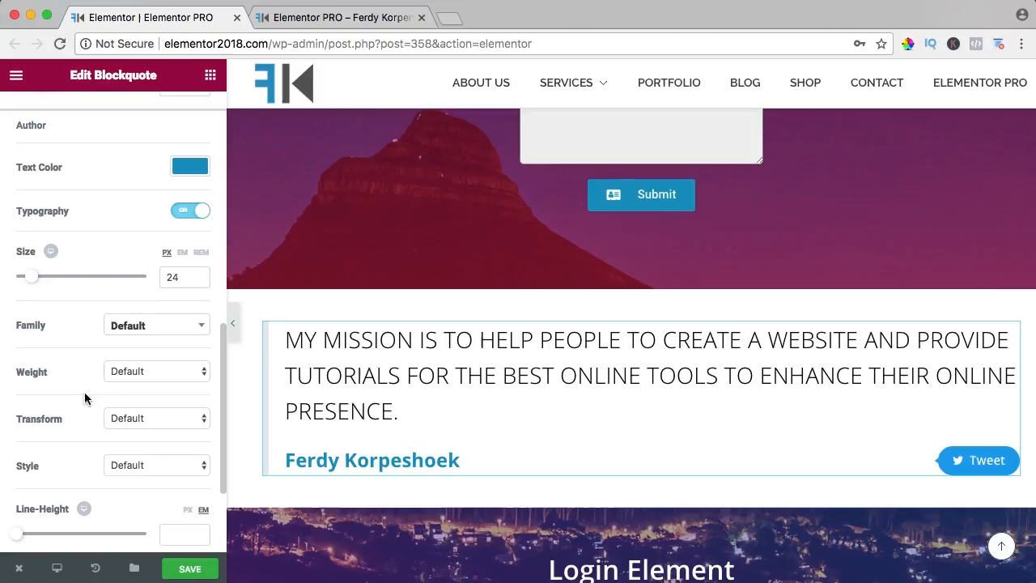
# Make the blue 24 px author name Ferdy Korpeshoek uppercase.
pyautogui.click(156, 418)
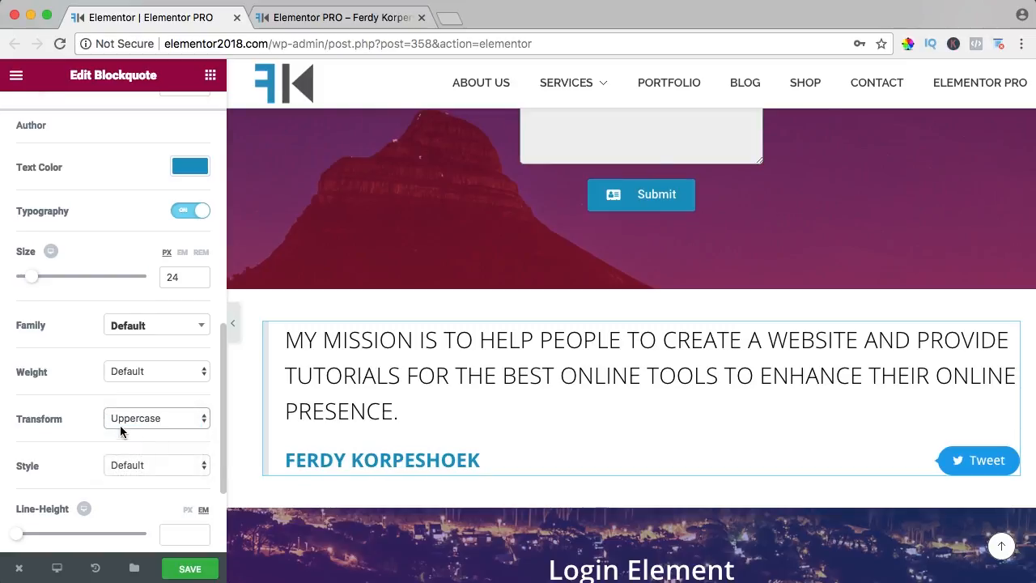
pyautogui.scroll(-3)
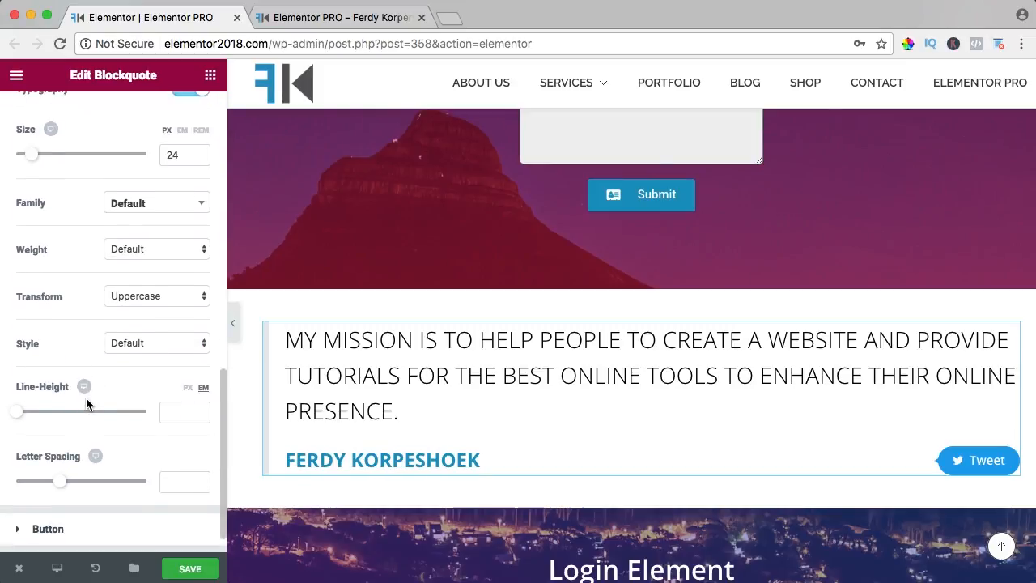
pyautogui.scroll(-3)
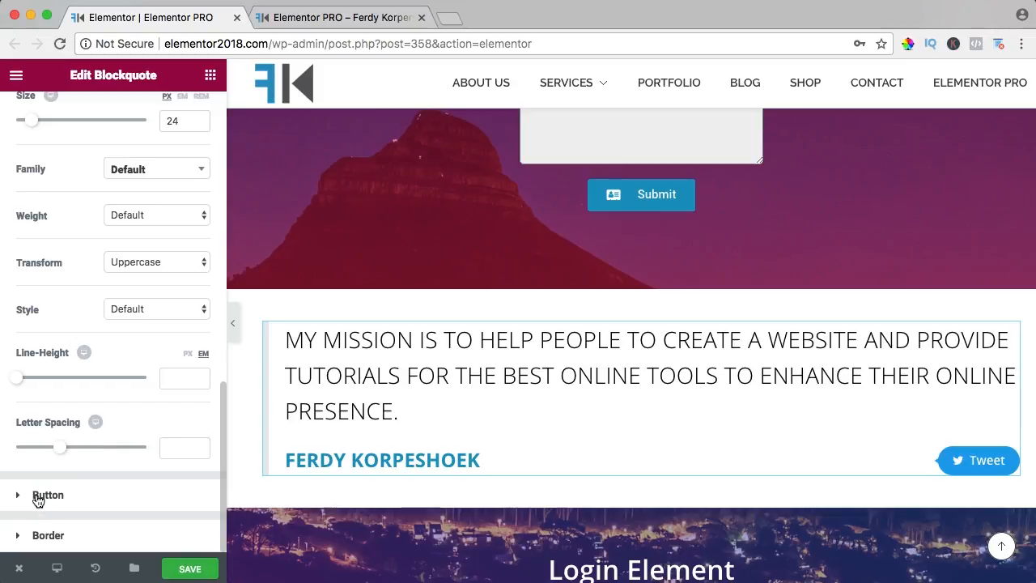
# Round the Tweet button's corners with a border radius of 34.
pyautogui.click(47, 495)
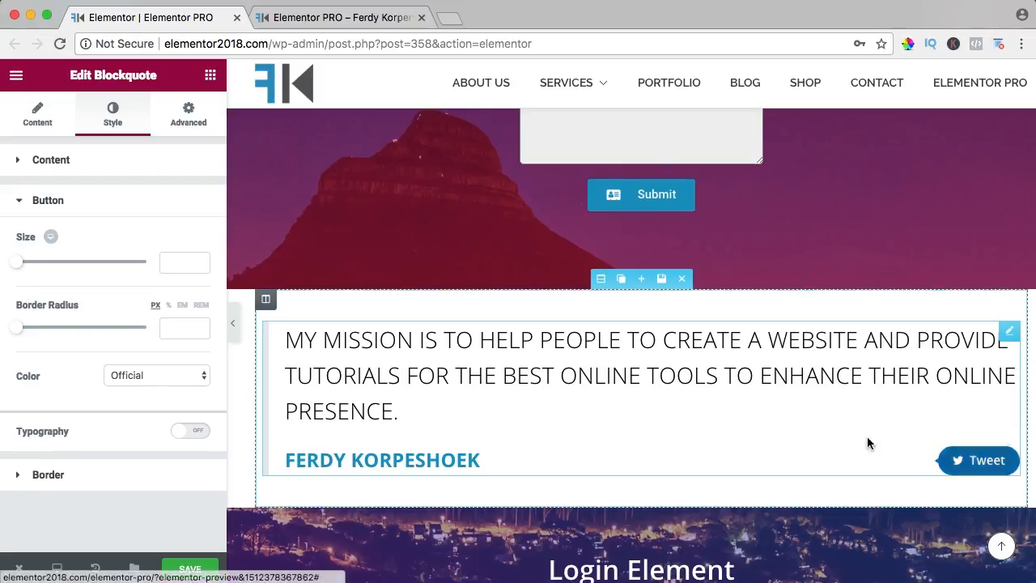
pyautogui.moveTo(16, 327); pyautogui.dragTo(55, 327)
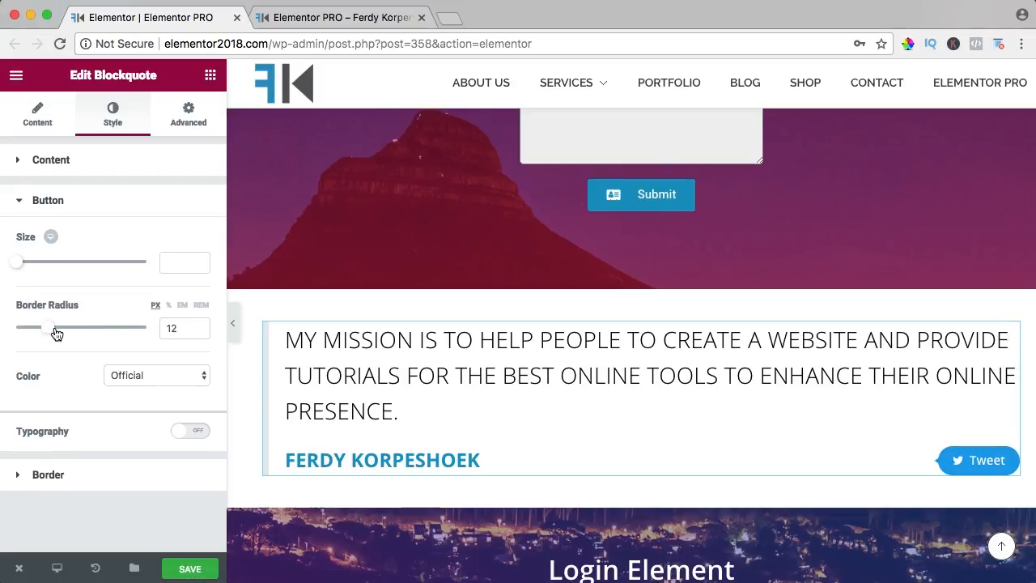
pyautogui.moveTo(56, 327); pyautogui.dragTo(16, 327)
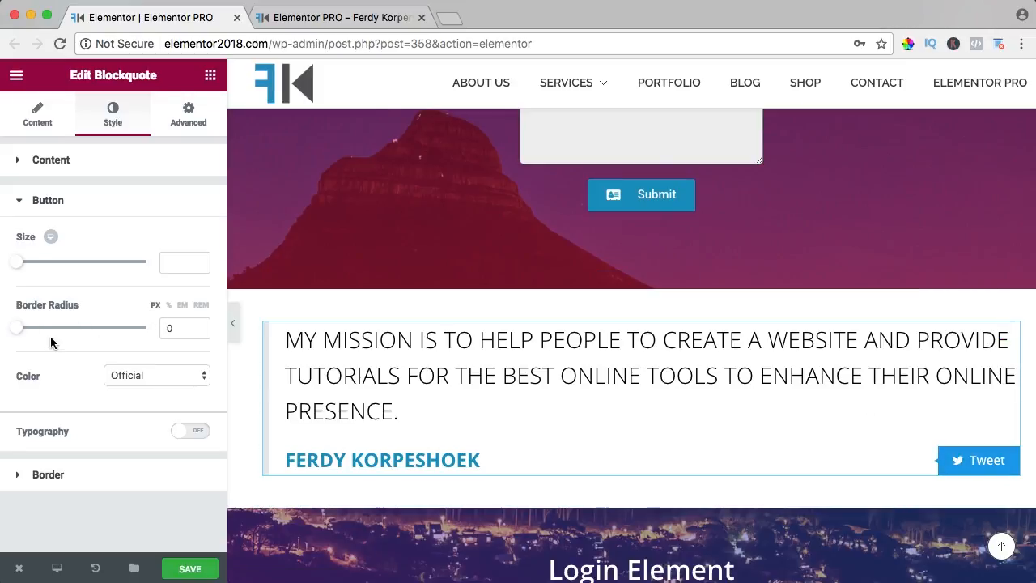
pyautogui.moveTo(17, 327); pyautogui.dragTo(51, 327)
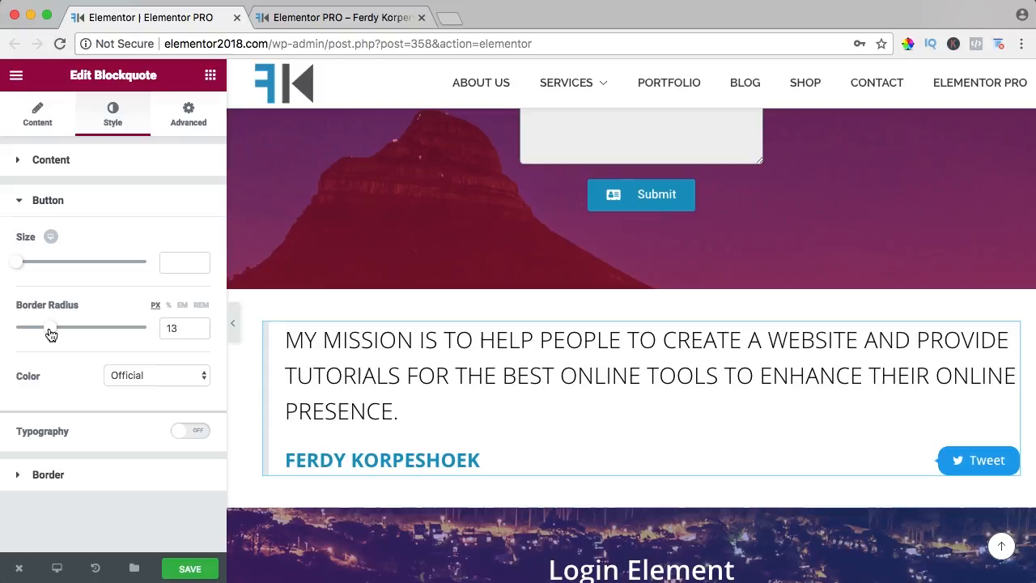
pyautogui.moveTo(51, 327); pyautogui.dragTo(146, 327)
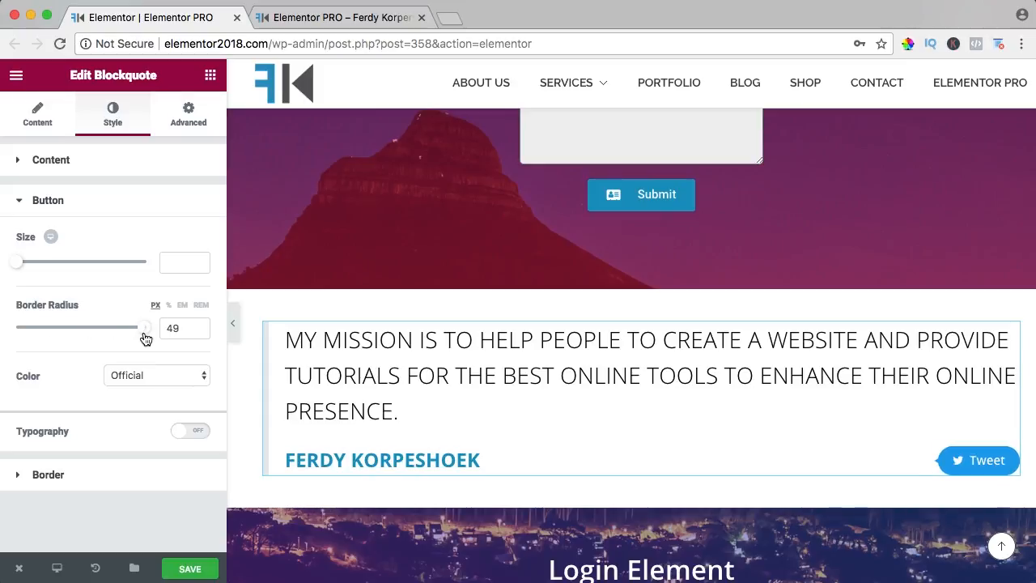
pyautogui.moveTo(145, 327); pyautogui.dragTo(103, 327)
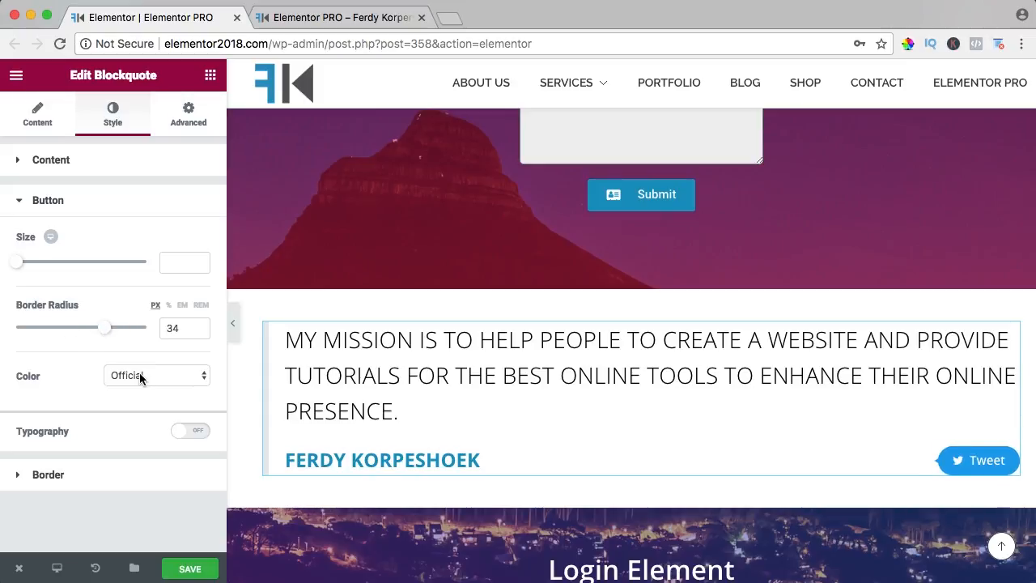
# Give the button custom colours: a blue Normal background and a green #23a455 Hover background.
pyautogui.click(155, 376)
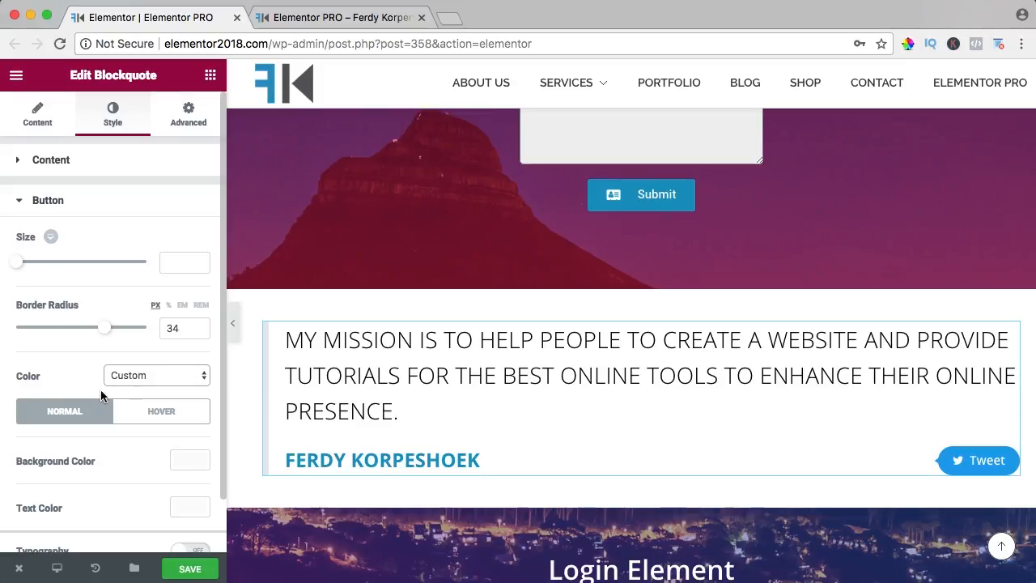
pyautogui.click(189, 460)
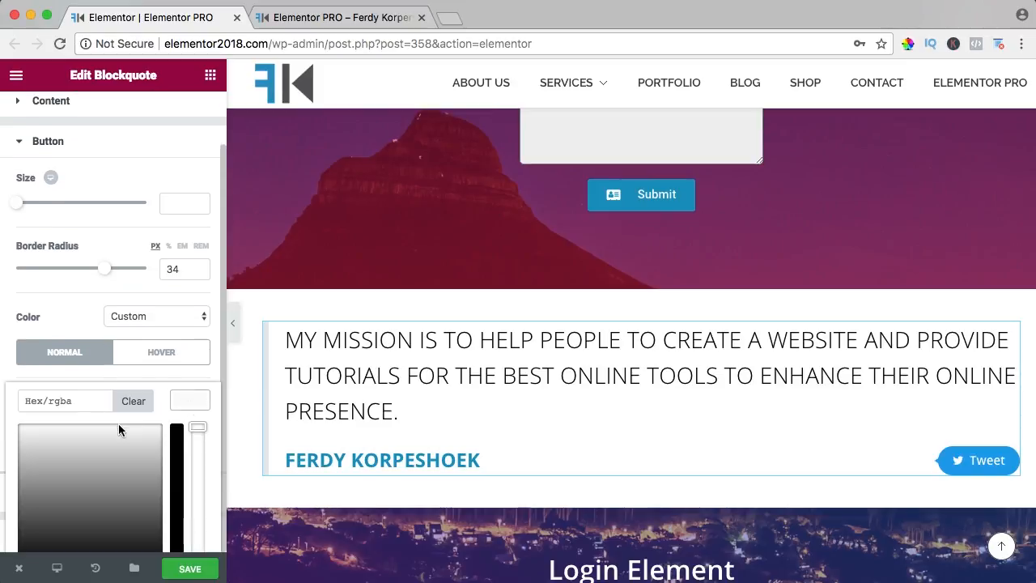
pyautogui.click(49, 528)
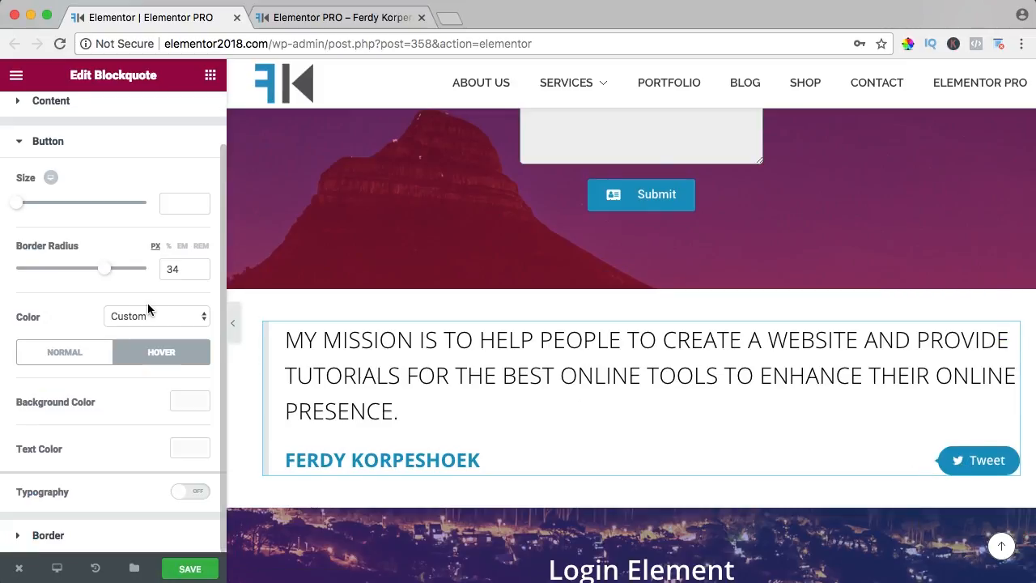
pyautogui.click(190, 402)
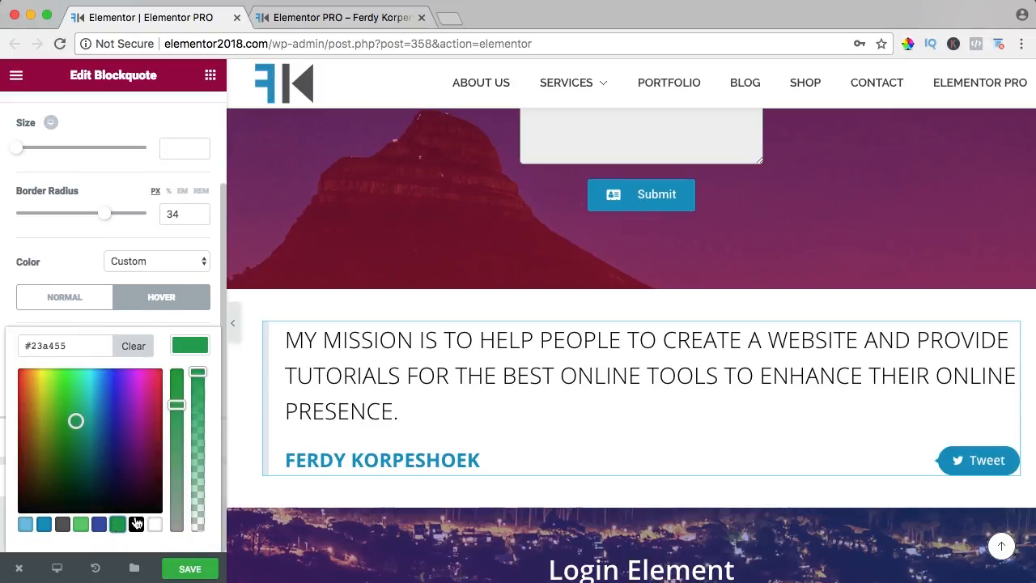
pyautogui.click(641, 397)
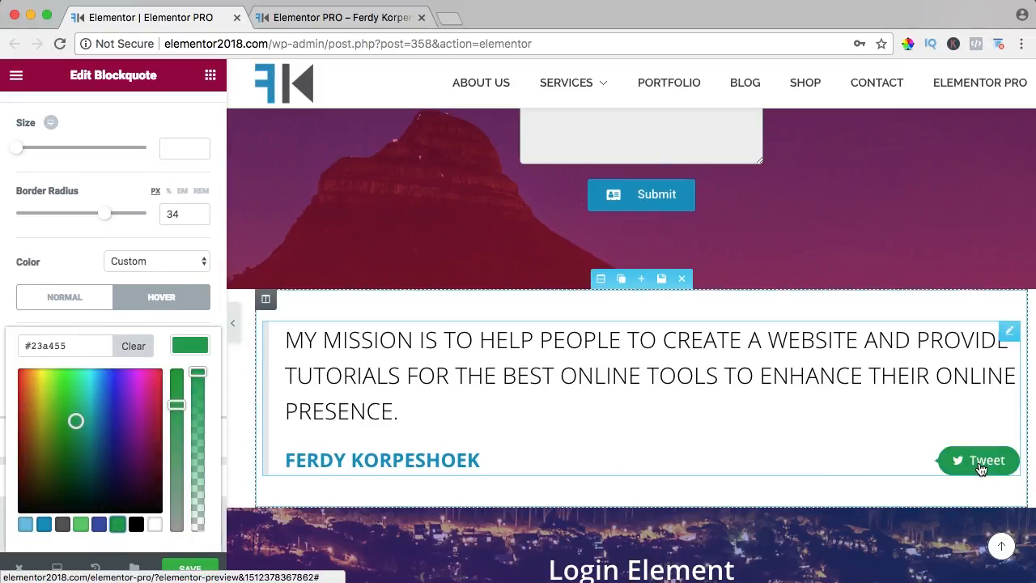
pyautogui.click(189, 345)
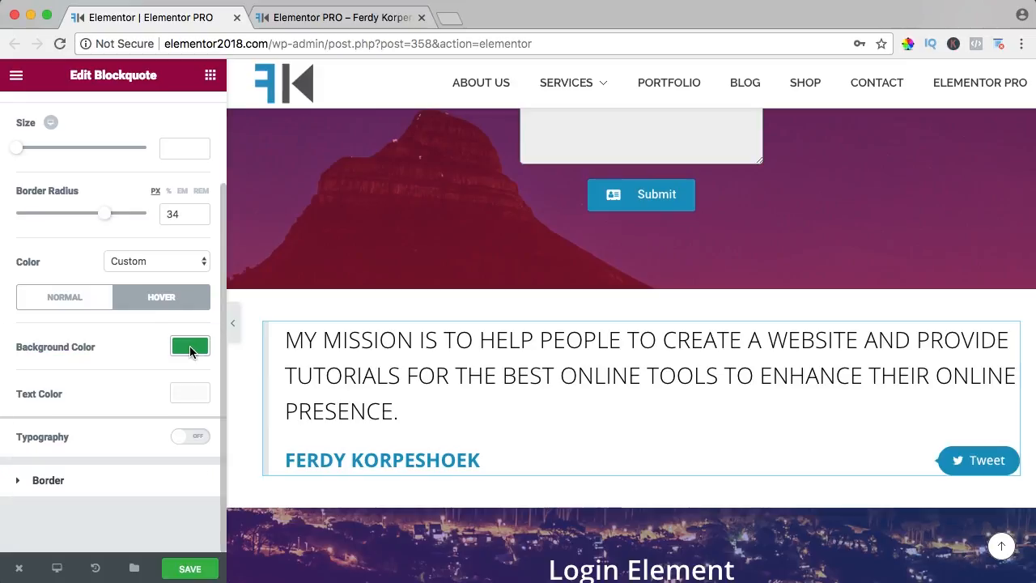
pyautogui.moveTo(172, 411)
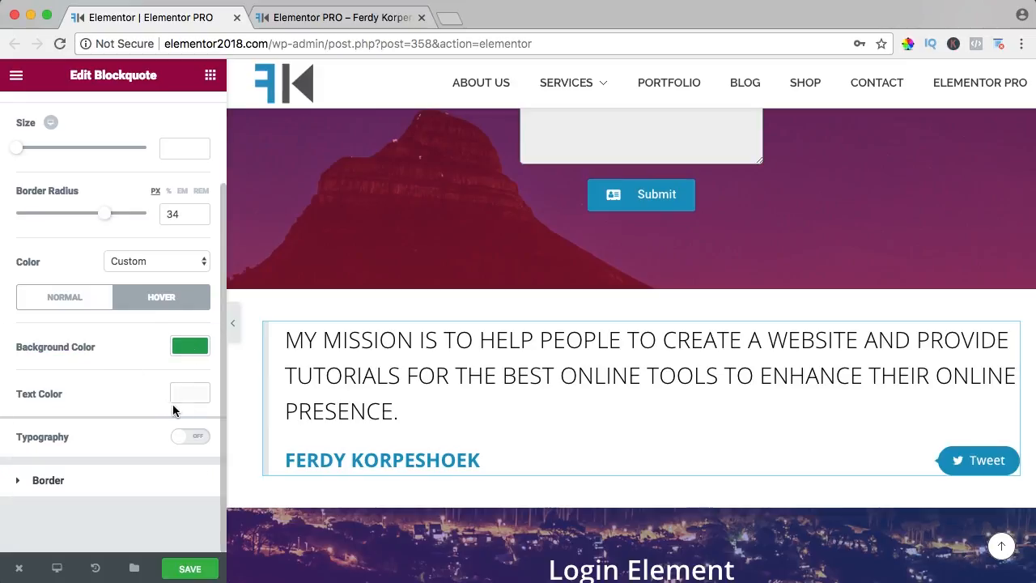
pyautogui.moveTo(36, 288)
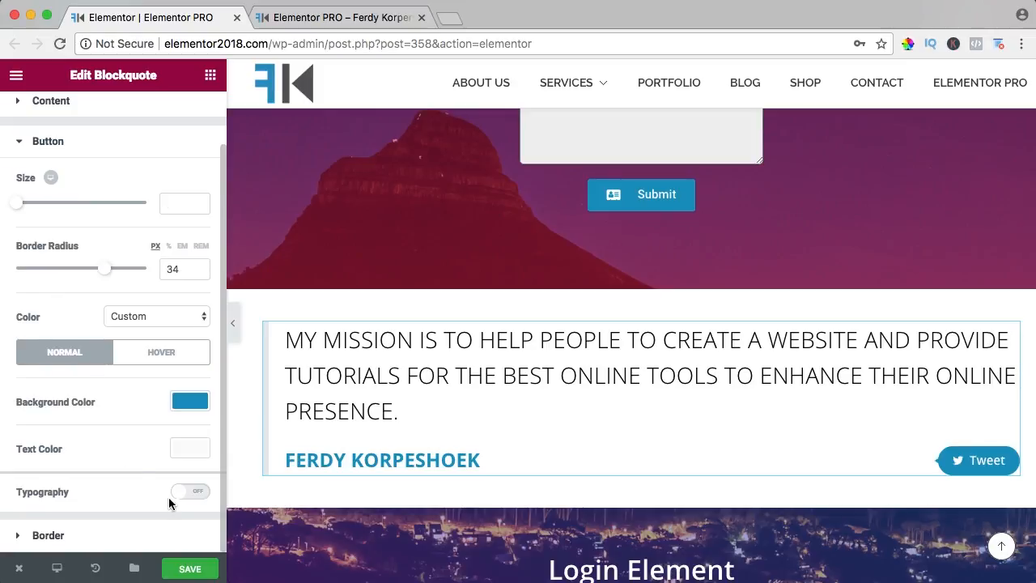
# Enable custom button typography and raise the Tweet button font size from 15 to 17 px.
pyautogui.click(191, 492)
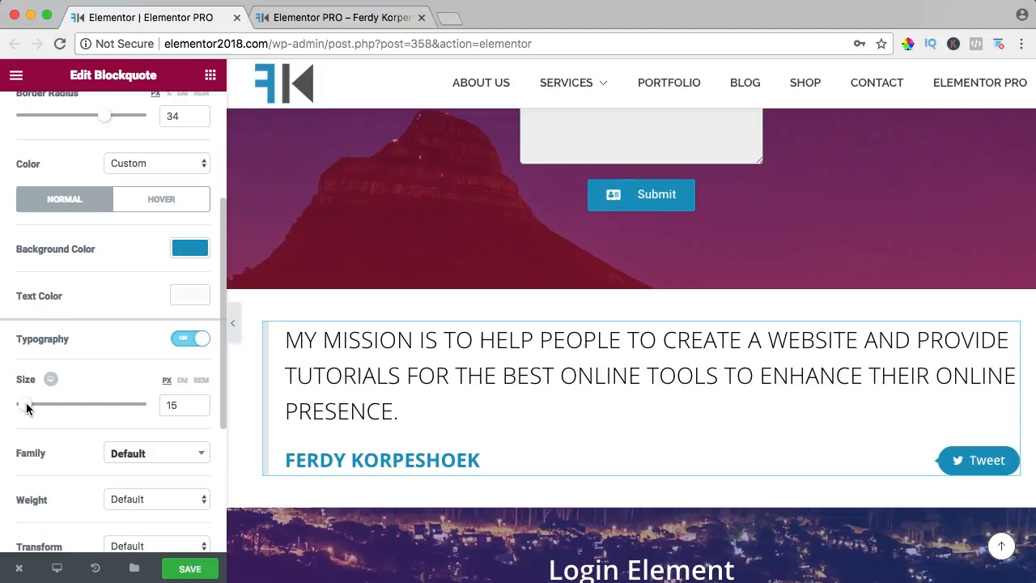
pyautogui.moveTo(16, 404); pyautogui.dragTo(31, 405)
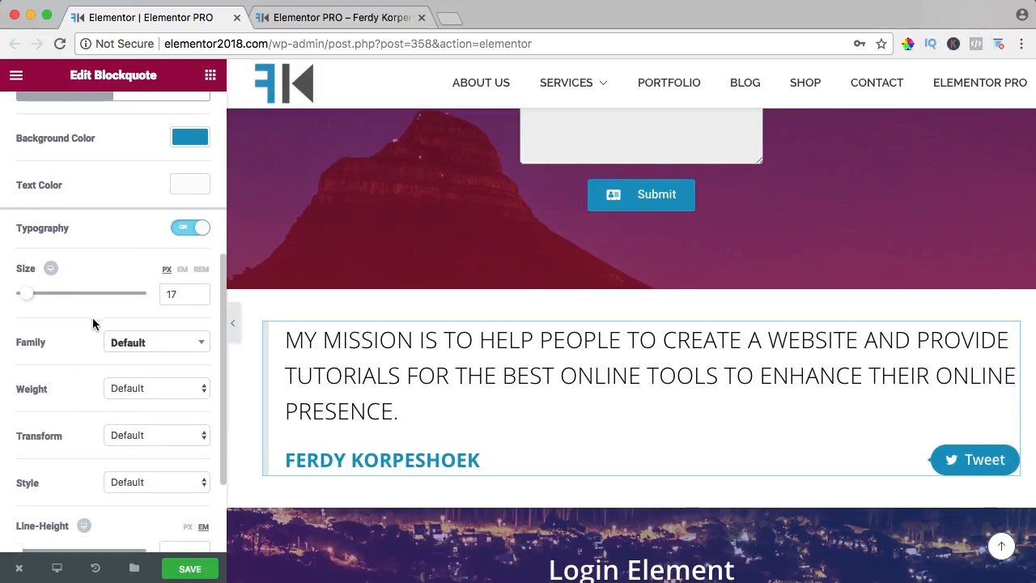
pyautogui.scroll(-3)
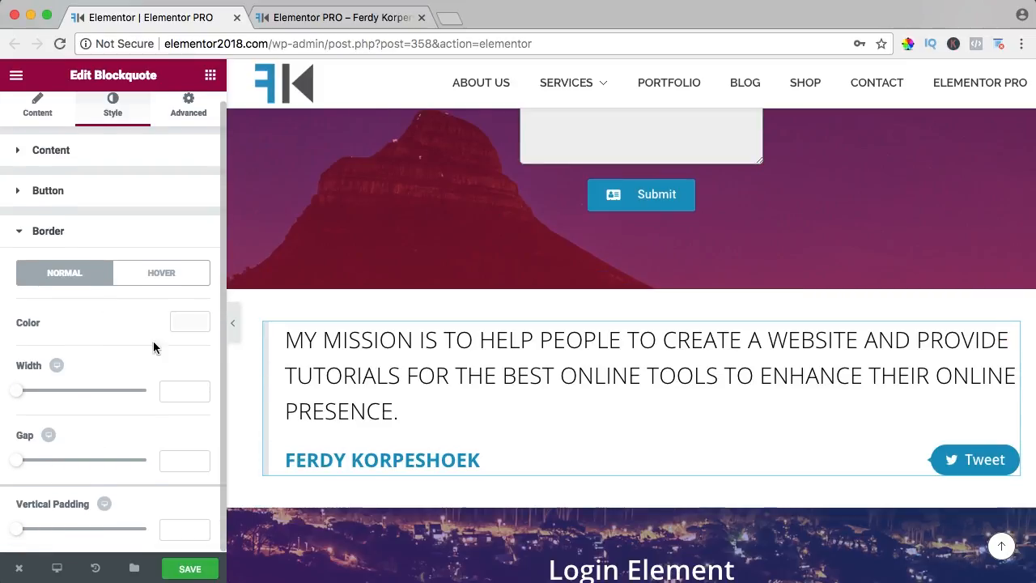
# Give the quote a blue border with gap 22 and vertical padding 43.
pyautogui.click(191, 320)
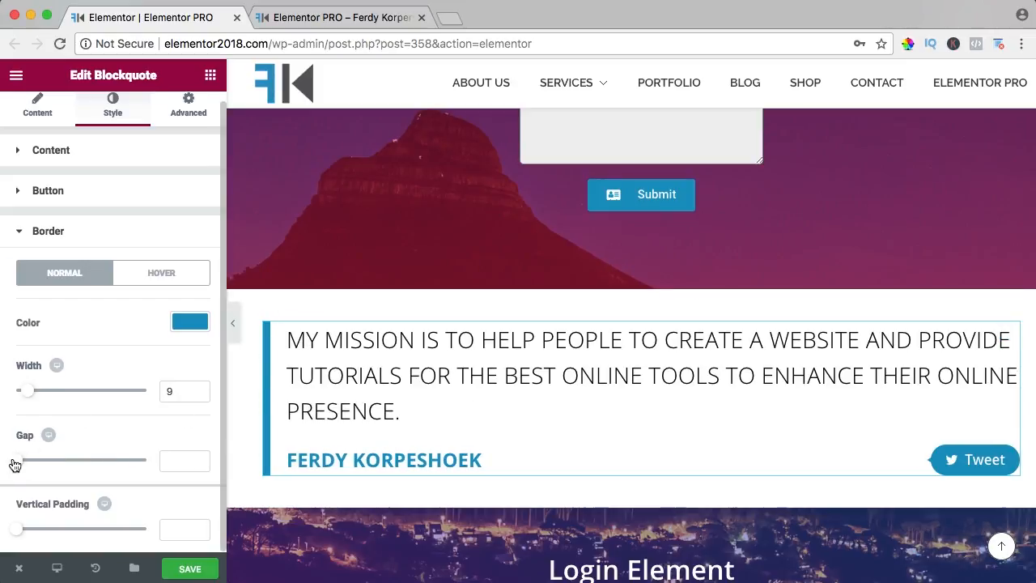
pyautogui.moveTo(15, 460); pyautogui.dragTo(34, 460)
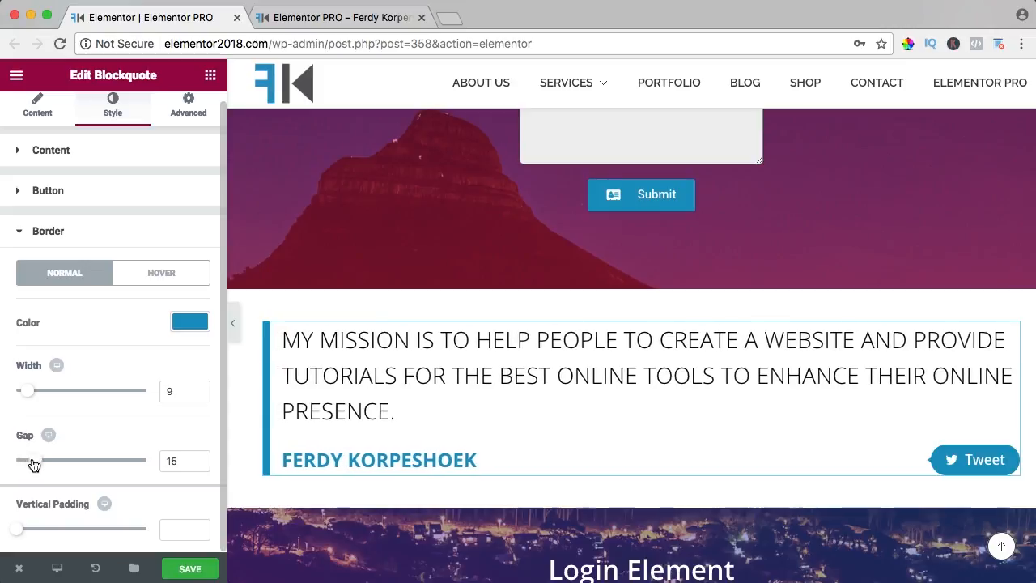
pyautogui.moveTo(32, 460); pyautogui.dragTo(45, 460)
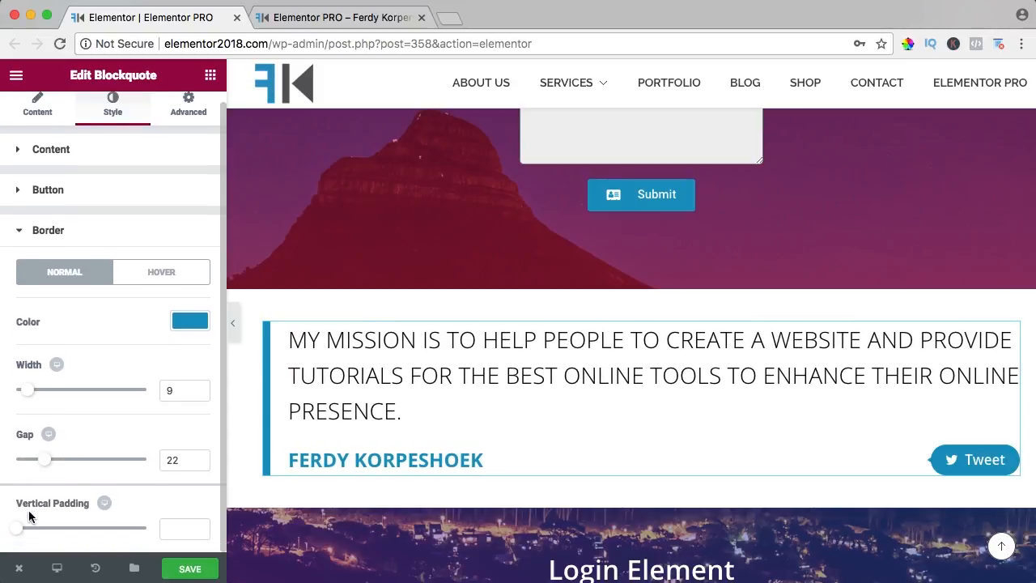
pyautogui.moveTo(18, 528); pyautogui.dragTo(45, 528)
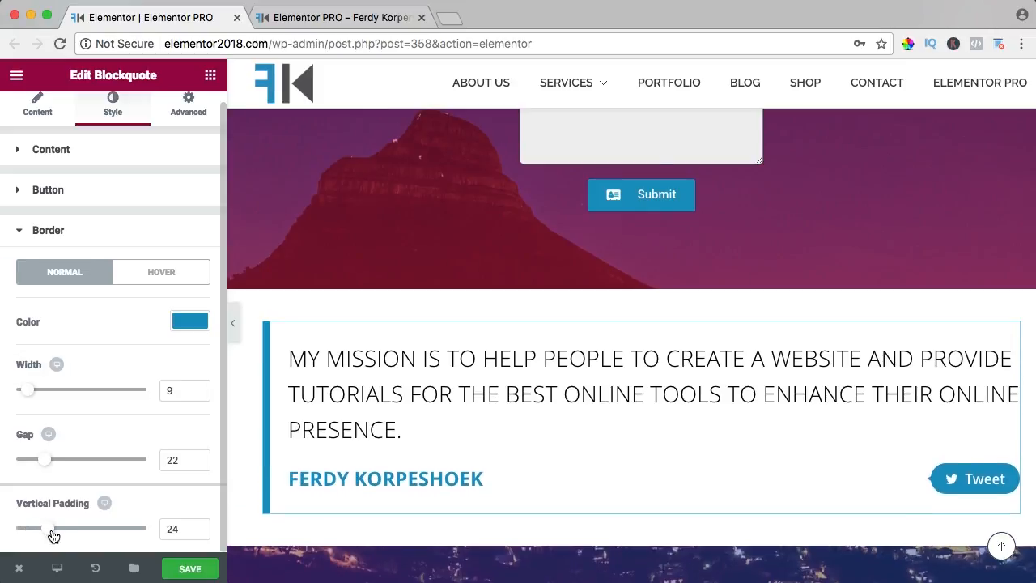
pyautogui.moveTo(29, 528); pyautogui.dragTo(73, 528)
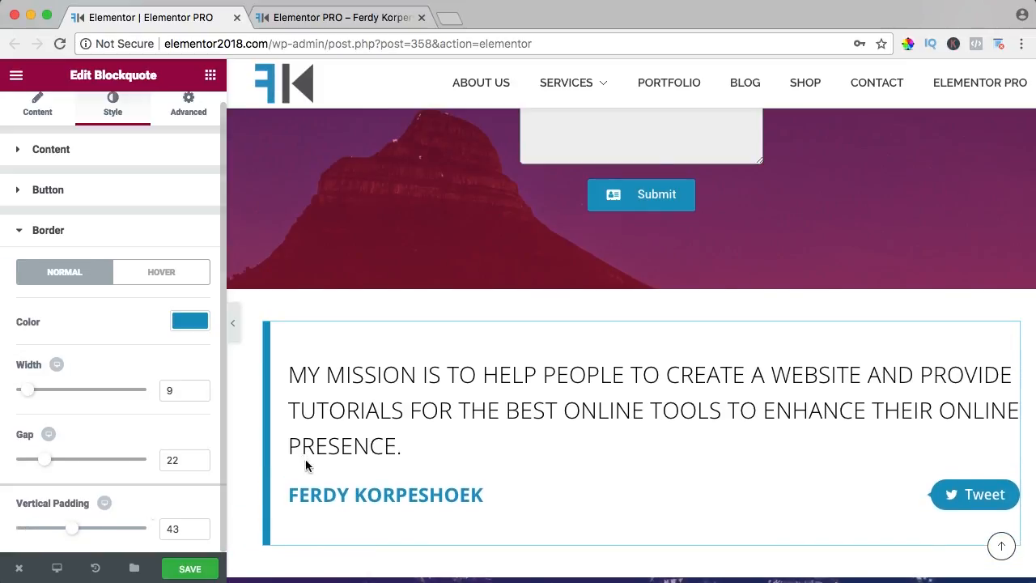
pyautogui.scroll(-3)
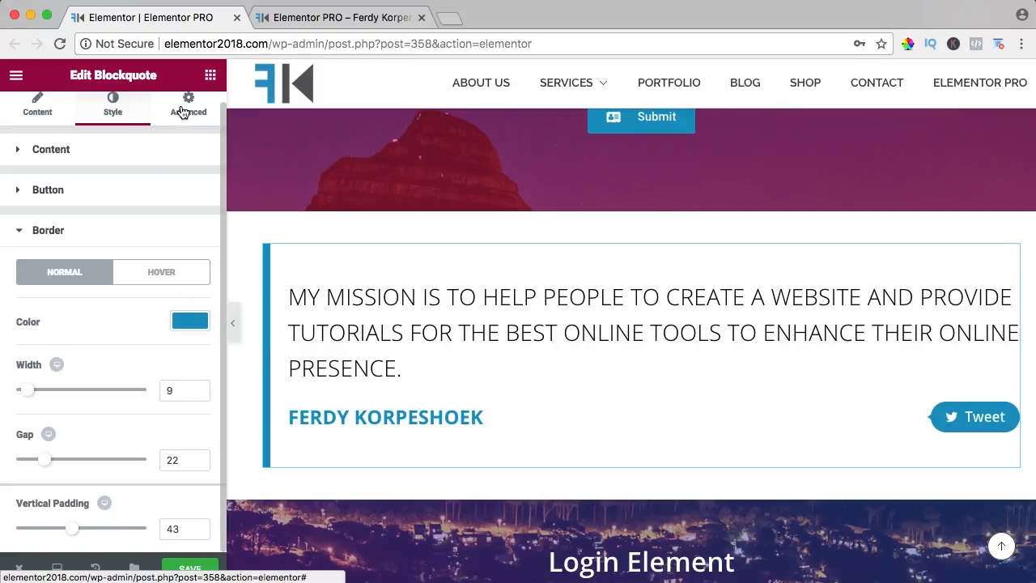
# Show the blockquote's Advanced settings down to the Background and Border sections.
pyautogui.click(188, 113)
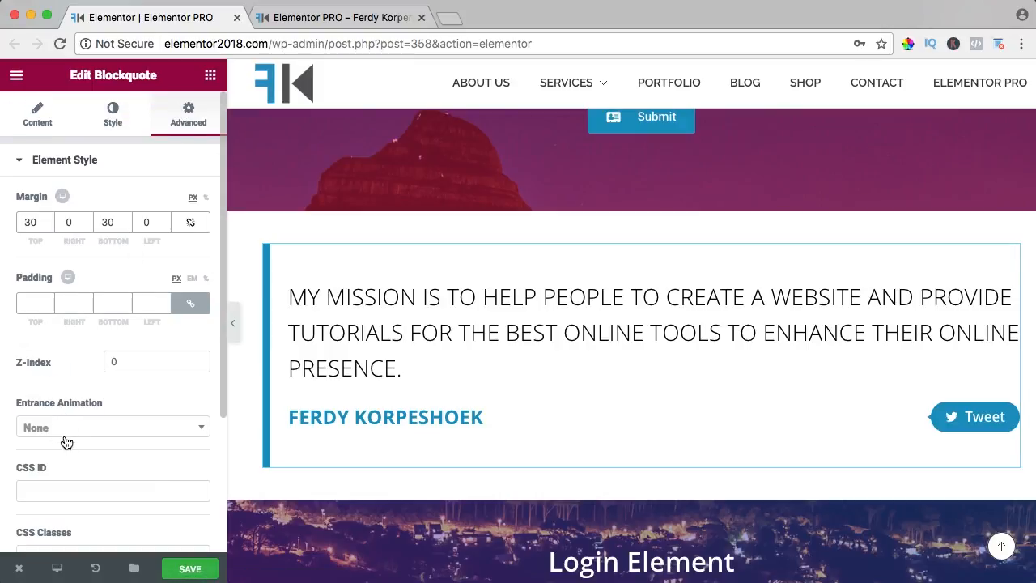
pyautogui.scroll(-3)
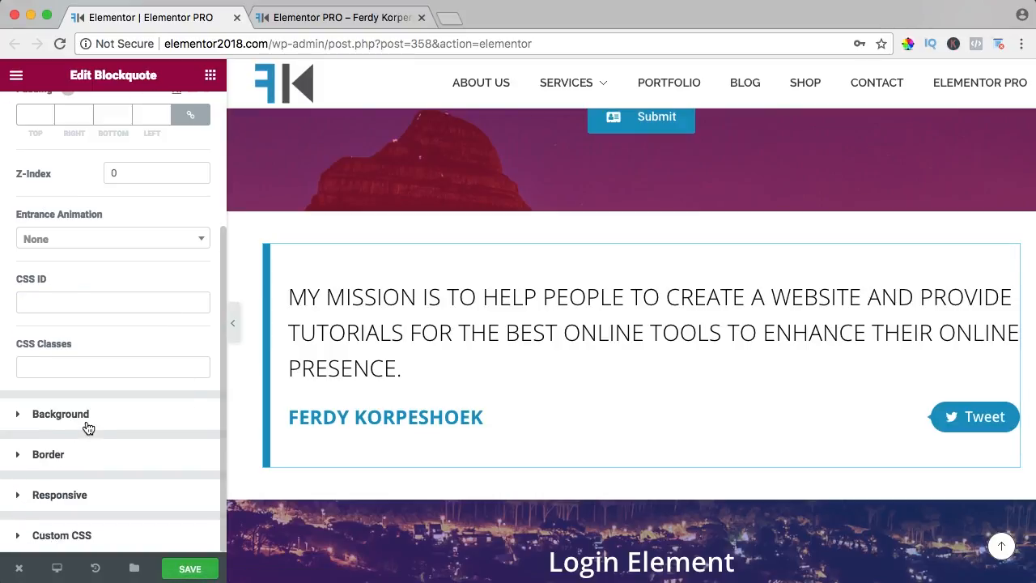